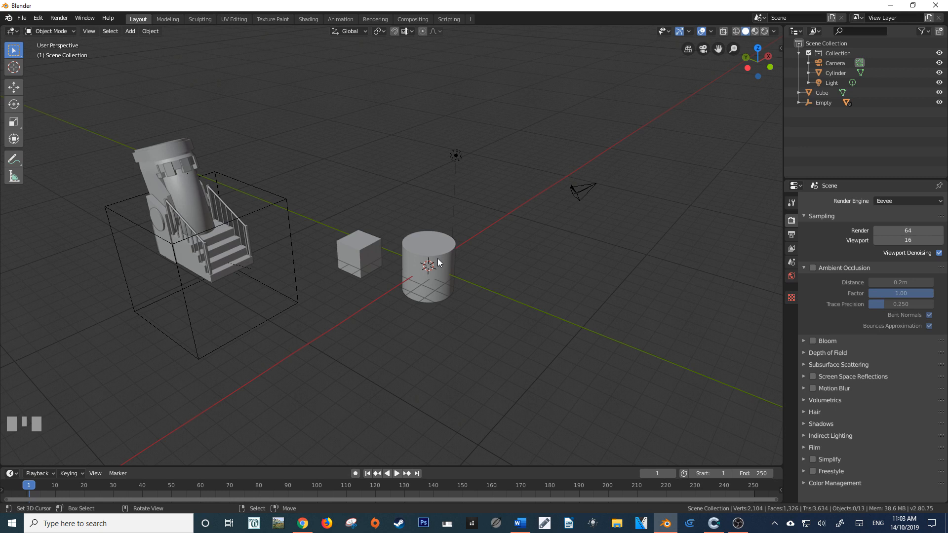
Duplicate the selected Cylinder as independent copy Cylinder.004 and place it to the right.
{"action": "right_click", "coordinate": [427, 265]}
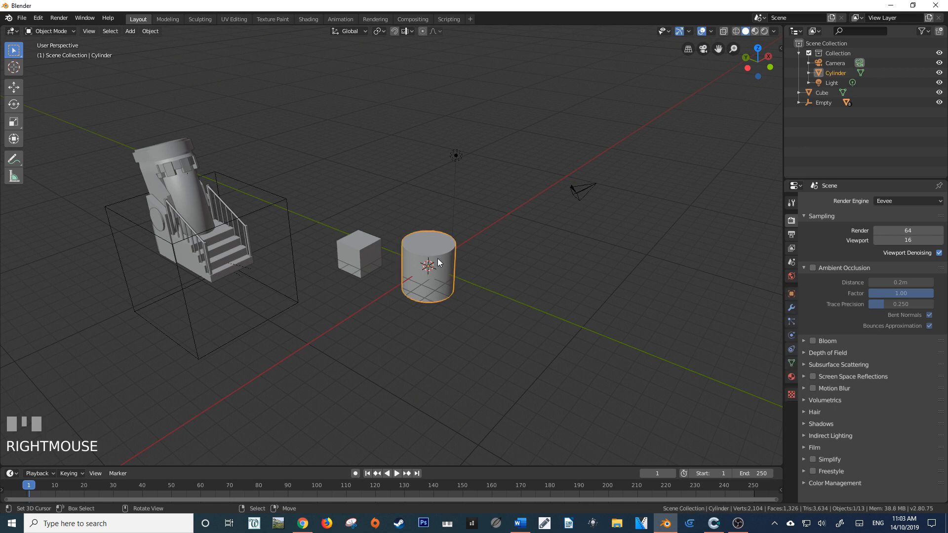
{"action": "key", "text": "shift+d"}
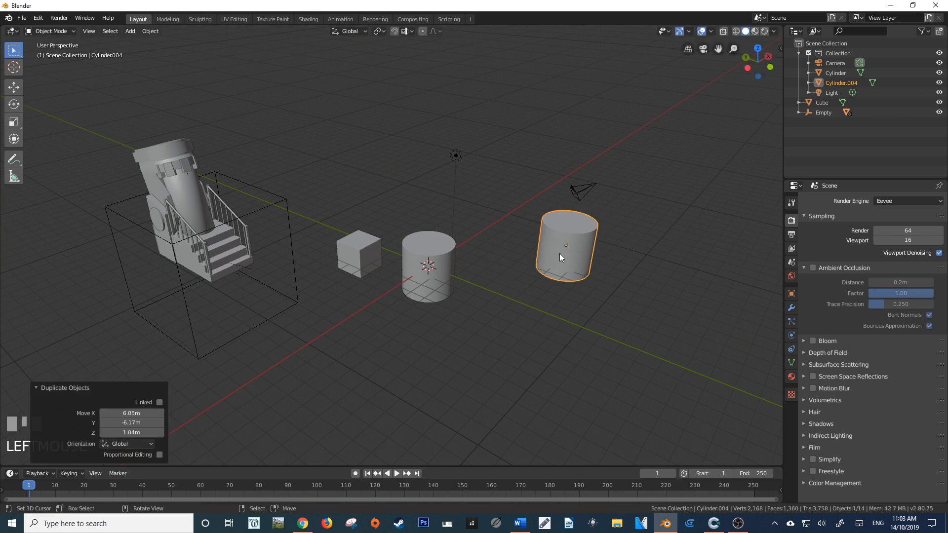
{"action": "mouse_move", "coordinate": [433, 271]}
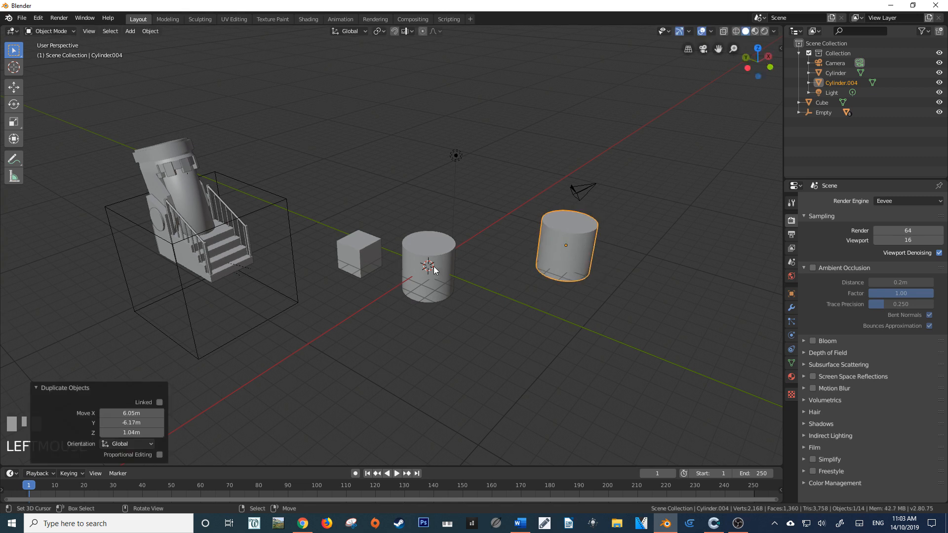
{"action": "mouse_move", "coordinate": [527, 202]}
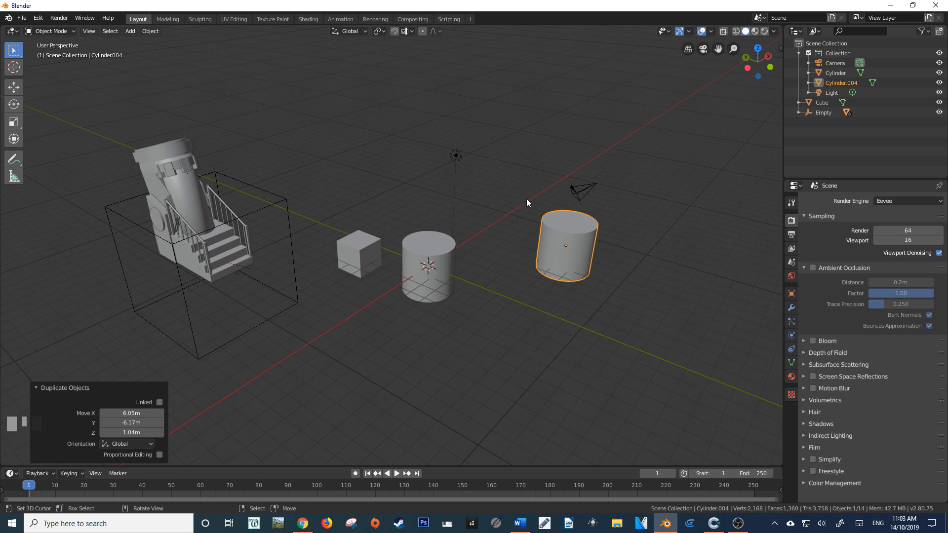
{"action": "mouse_move", "coordinate": [573, 251]}
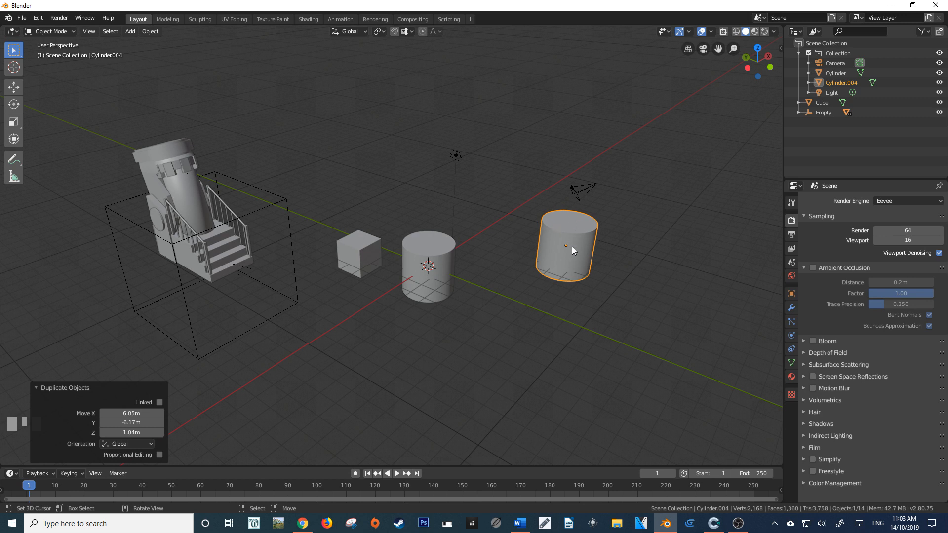
{"action": "mouse_move", "coordinate": [439, 273]}
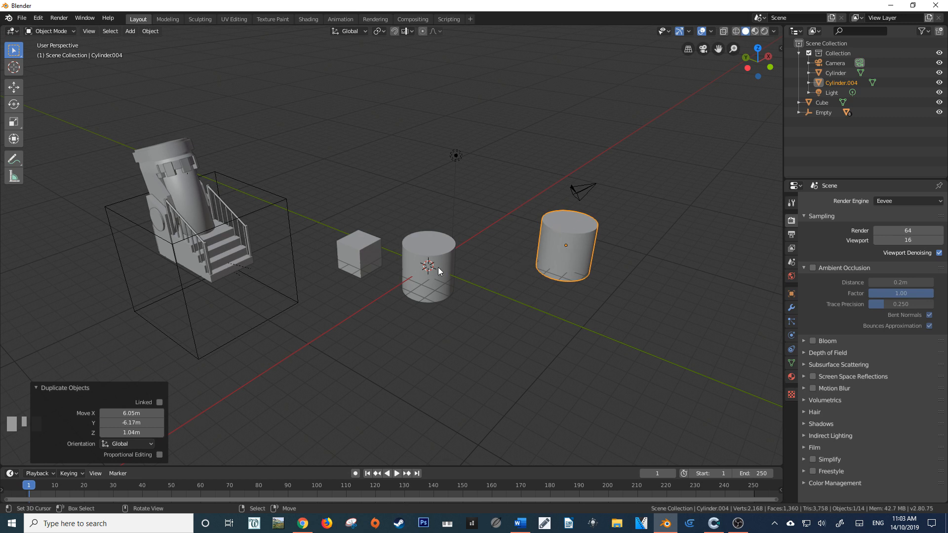
Create linked copy Cylinder.005 sharing the Cylinder mesh, then compare it against separate copy Cylinder.004.
{"action": "right_click", "coordinate": [428, 264]}
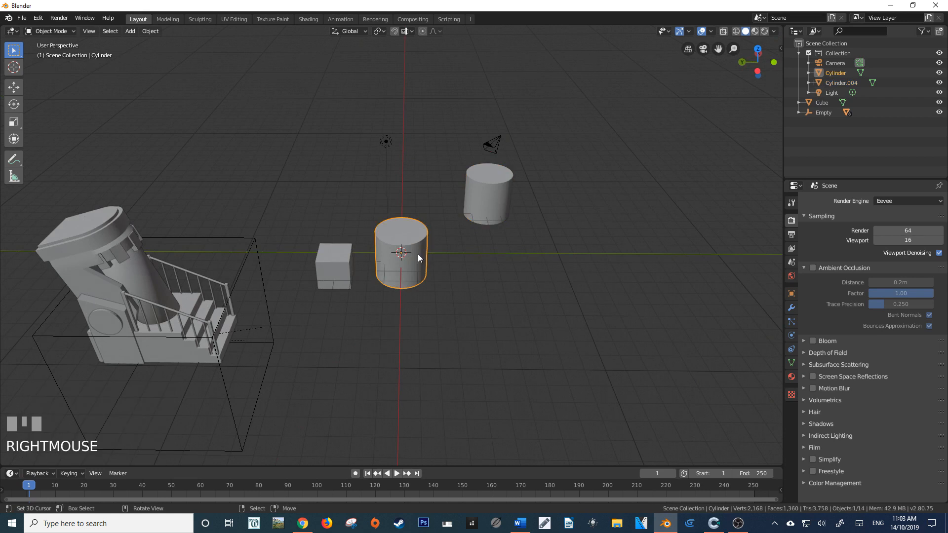
{"action": "mouse_move", "coordinate": [419, 258]}
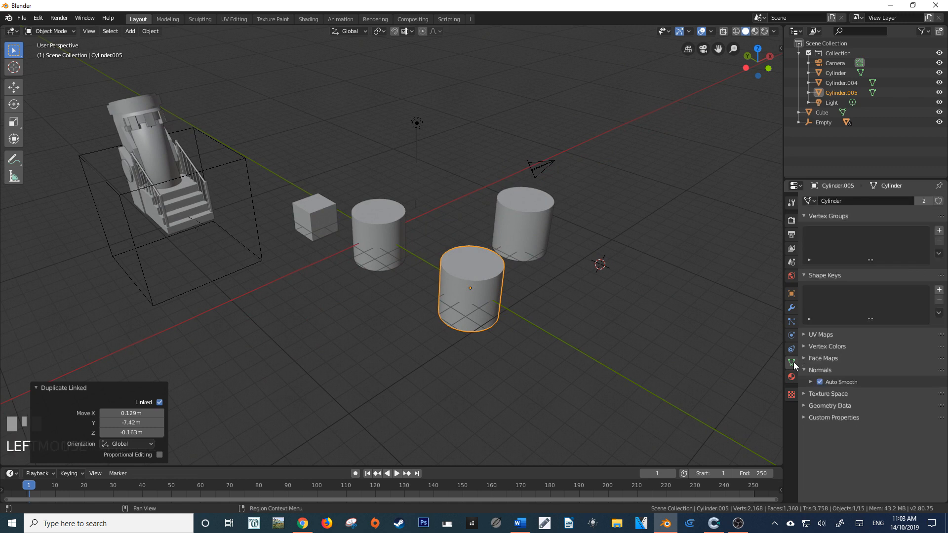
{"action": "mouse_move", "coordinate": [791, 362]}
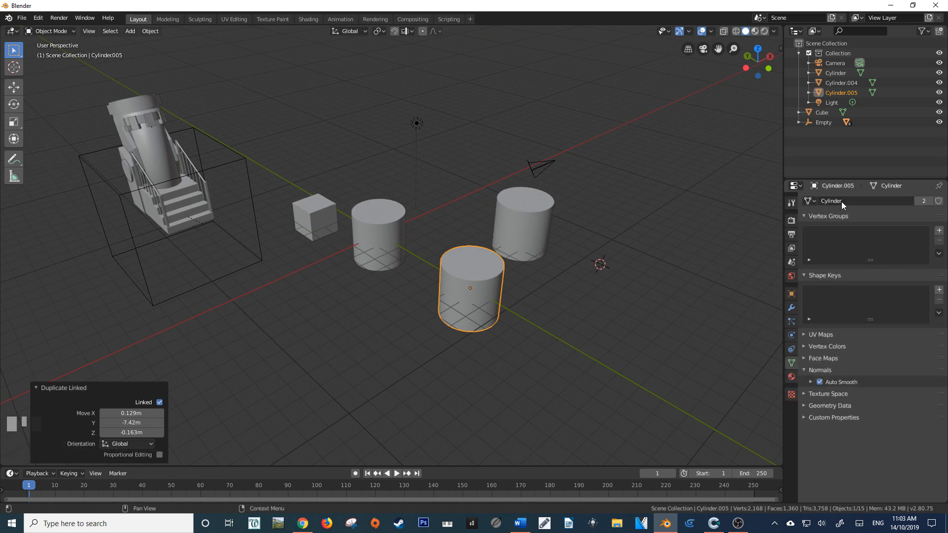
{"action": "mouse_move", "coordinate": [839, 200]}
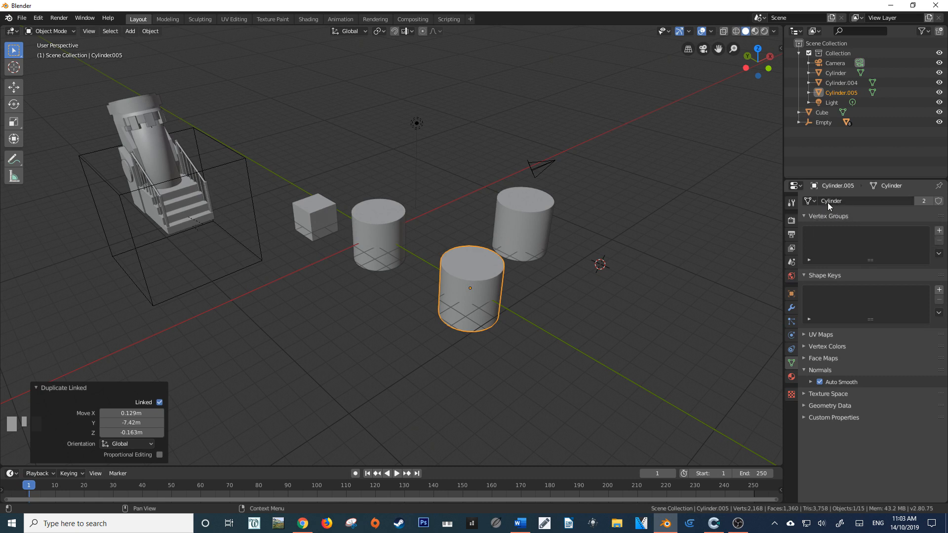
{"action": "mouse_move", "coordinate": [481, 283]}
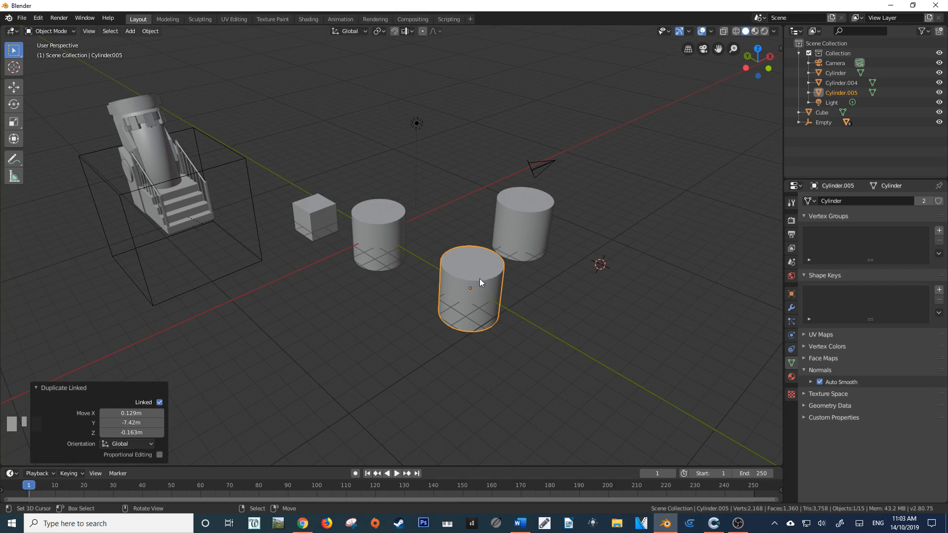
{"action": "right_click", "coordinate": [481, 282]}
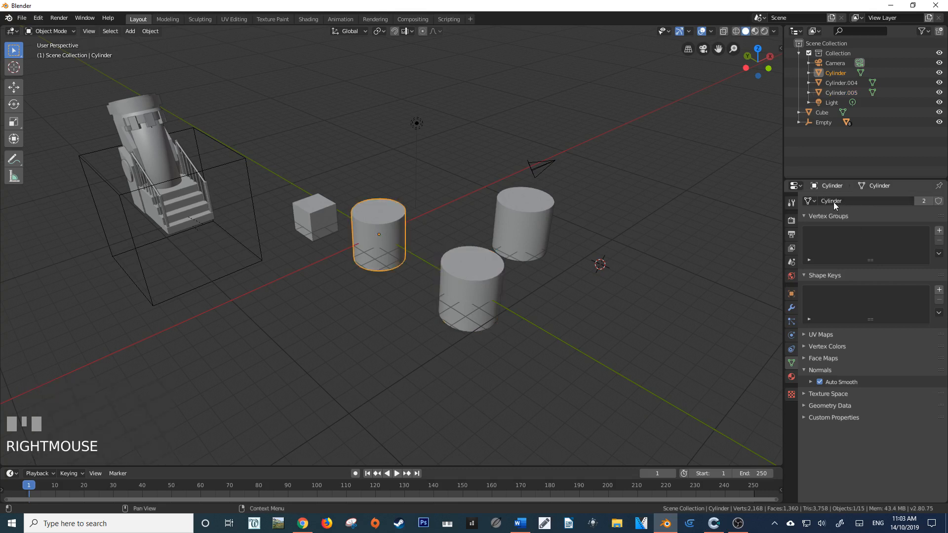
{"action": "mouse_move", "coordinate": [553, 288]}
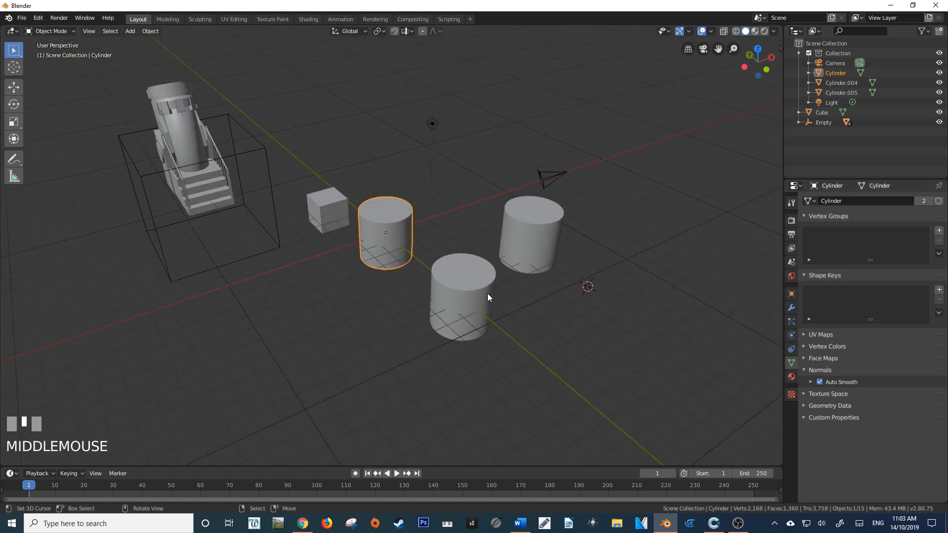
{"action": "right_click", "coordinate": [531, 233]}
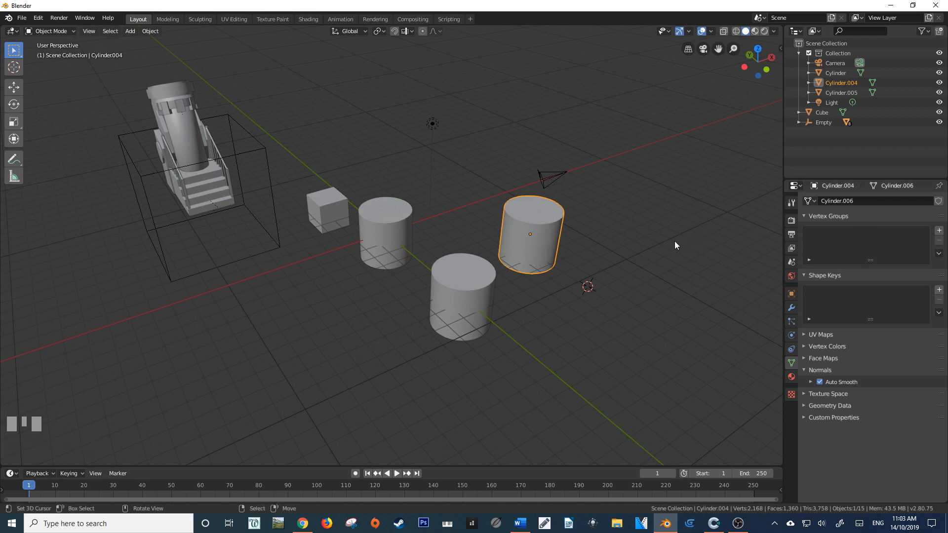
Extrude a flap on Cylinder.004, then pick a side face of linked Cylinder.005's shared mesh to extrude.
{"action": "key", "text": "Tab"}
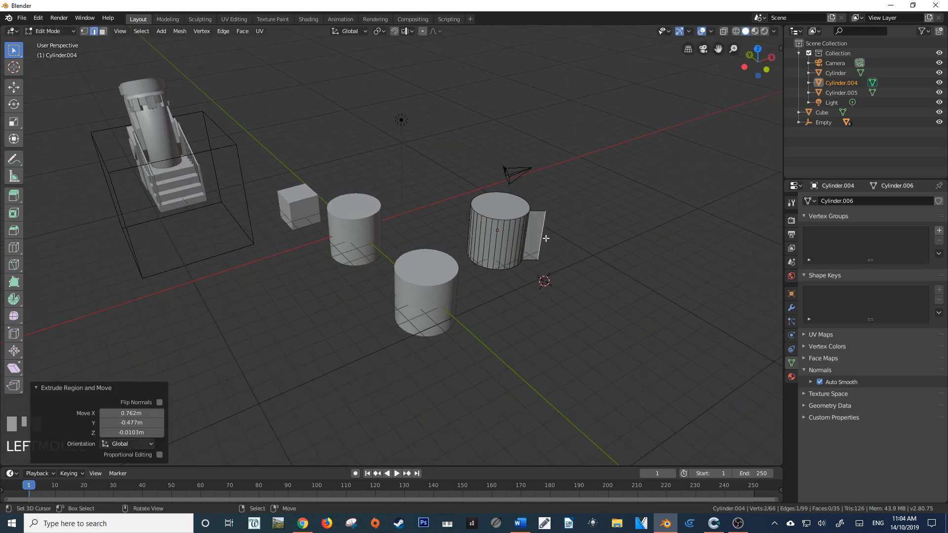
{"action": "key", "text": "Tab"}
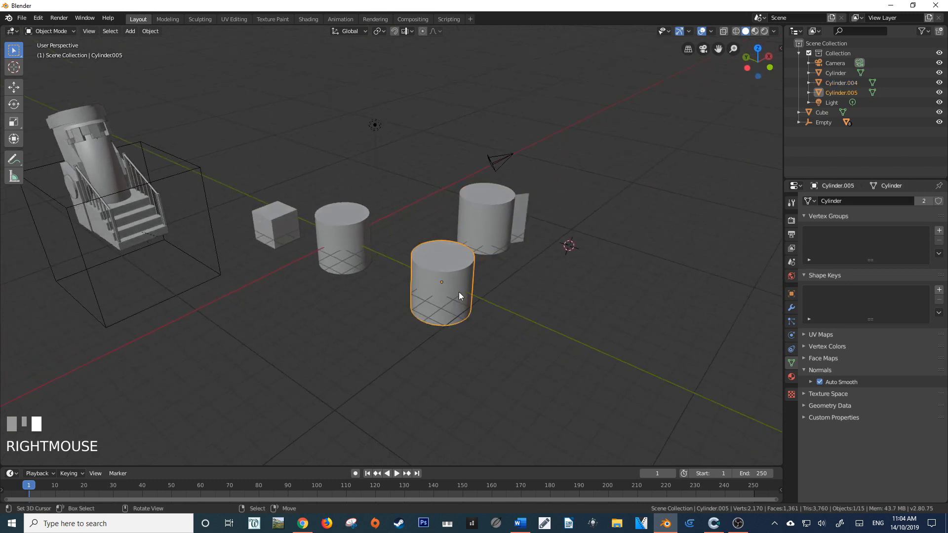
{"action": "key", "text": "Tab"}
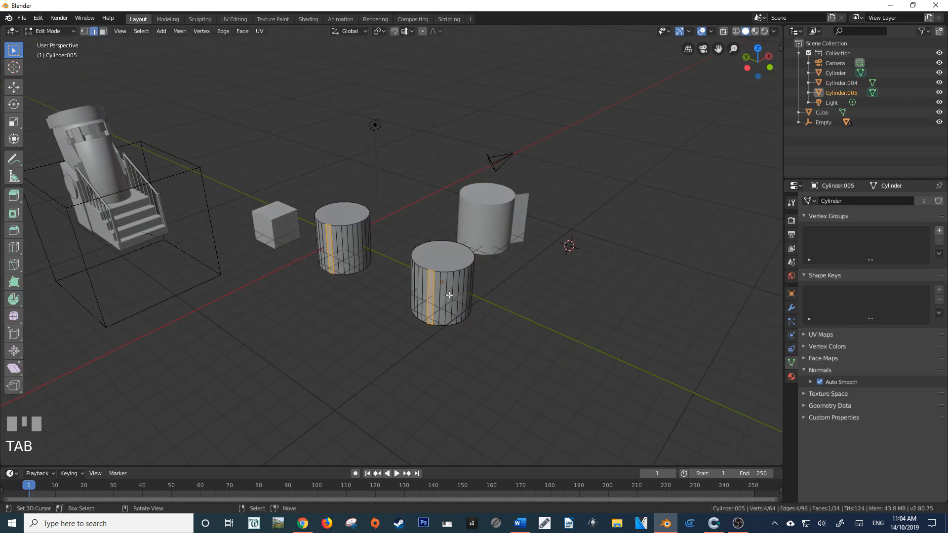
{"action": "mouse_move", "coordinate": [373, 247]}
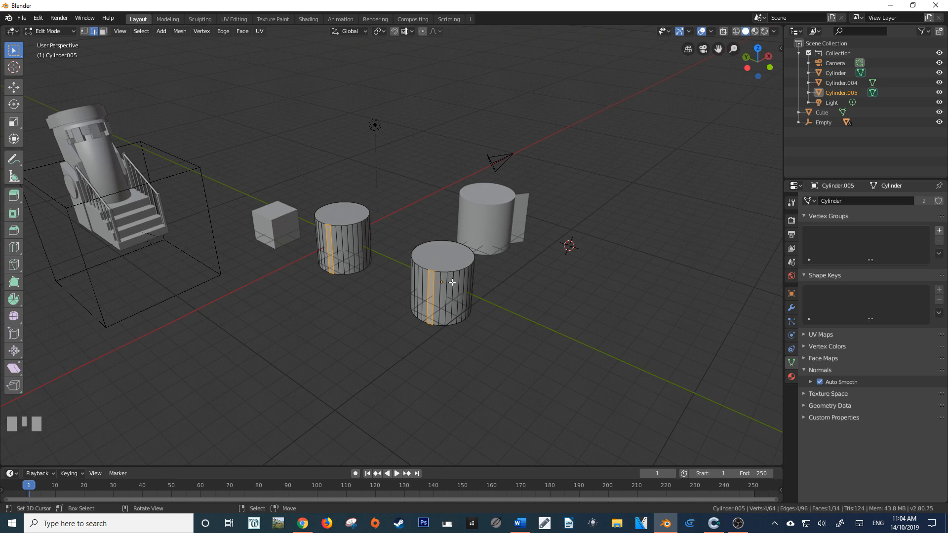
{"action": "mouse_move", "coordinate": [379, 258]}
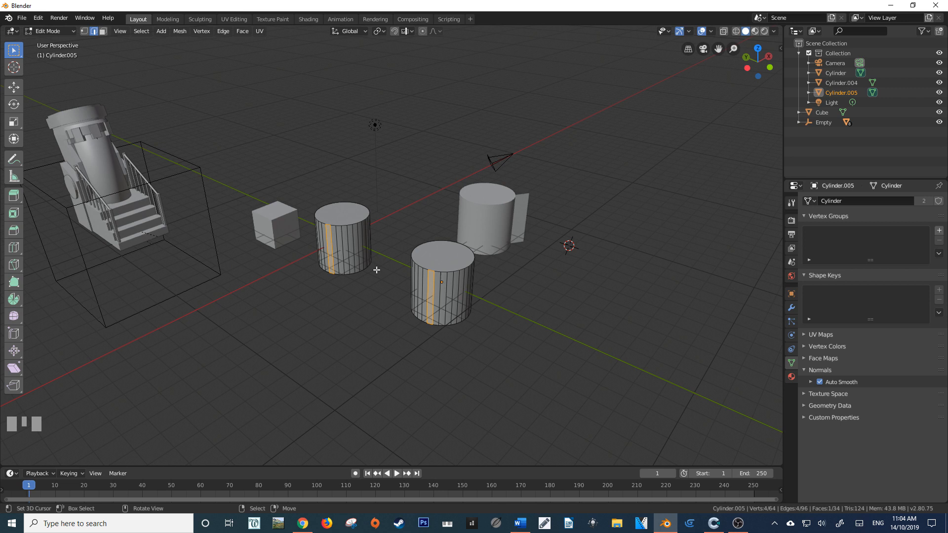
{"action": "mouse_move", "coordinate": [415, 287]}
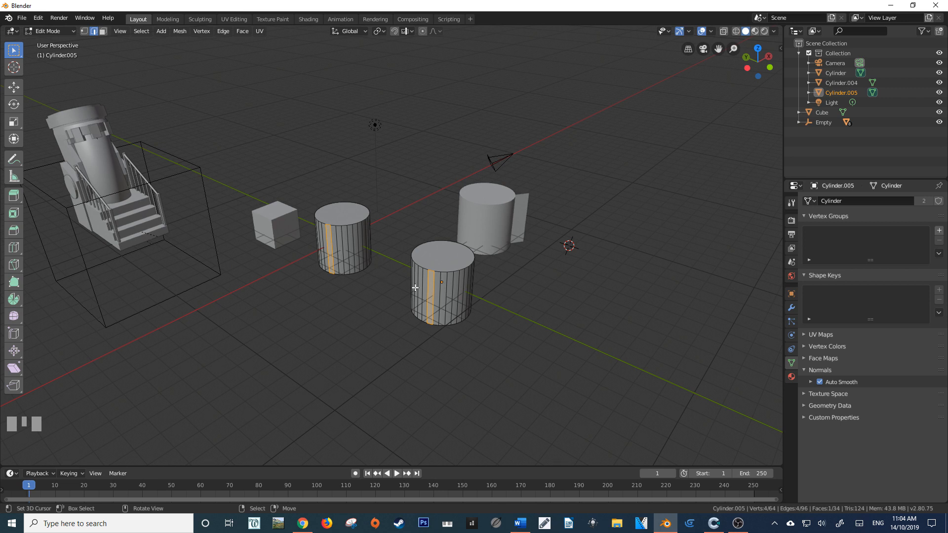
{"action": "right_click", "coordinate": [469, 295]}
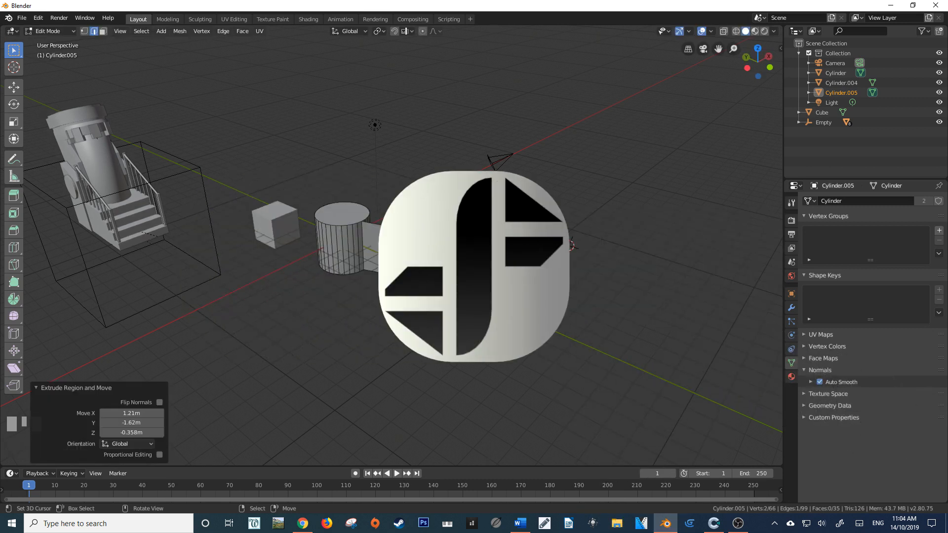
Finish editing Cylinder.005 so the shared-mesh flap shows on the original cylinder too.
{"action": "key", "text": "Tab"}
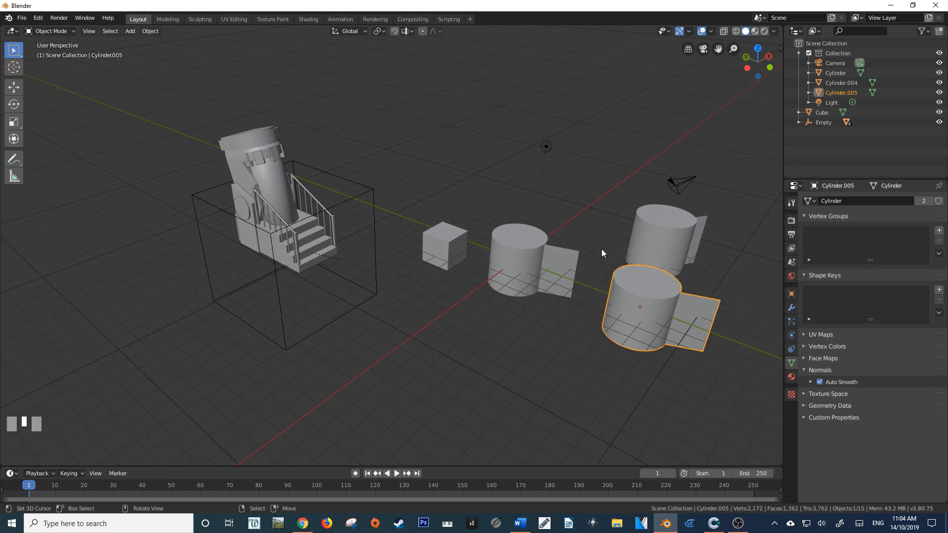
{"action": "mouse_move", "coordinate": [471, 231]}
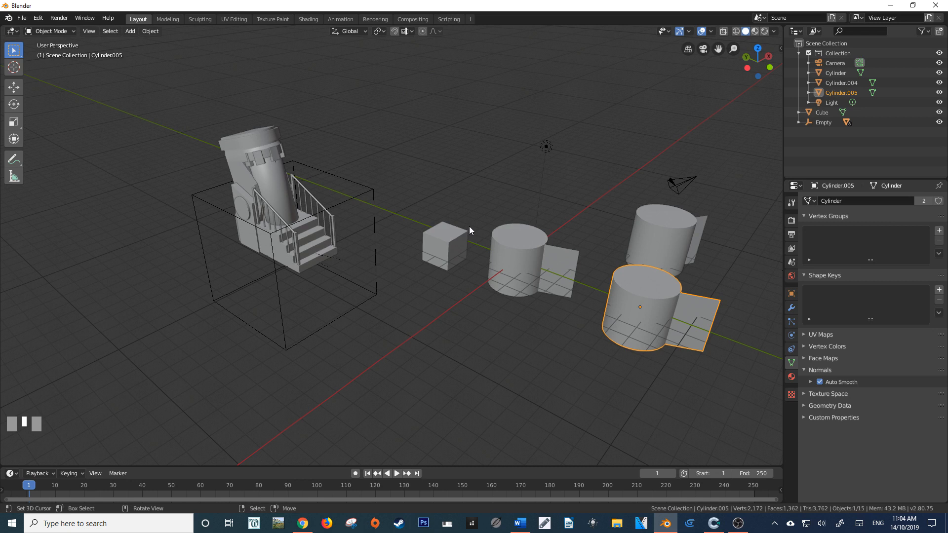
{"action": "mouse_move", "coordinate": [472, 218]}
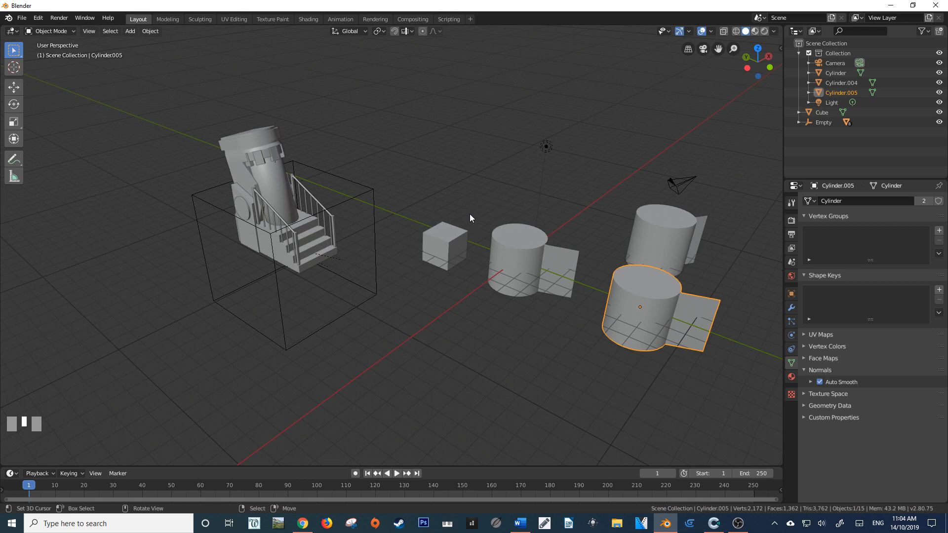
{"action": "mouse_move", "coordinate": [316, 156]}
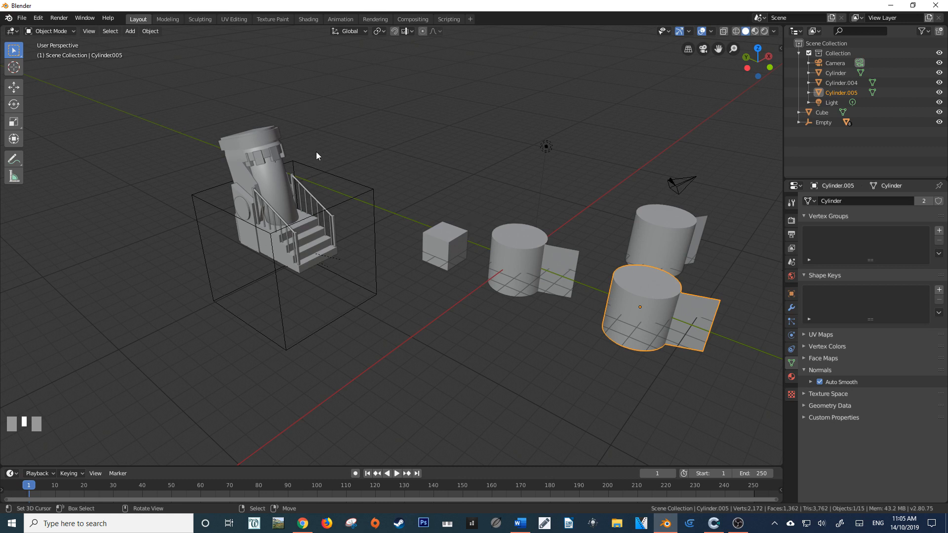
{"action": "mouse_move", "coordinate": [336, 214]}
{"action": "type", "text": "CryoPod"}
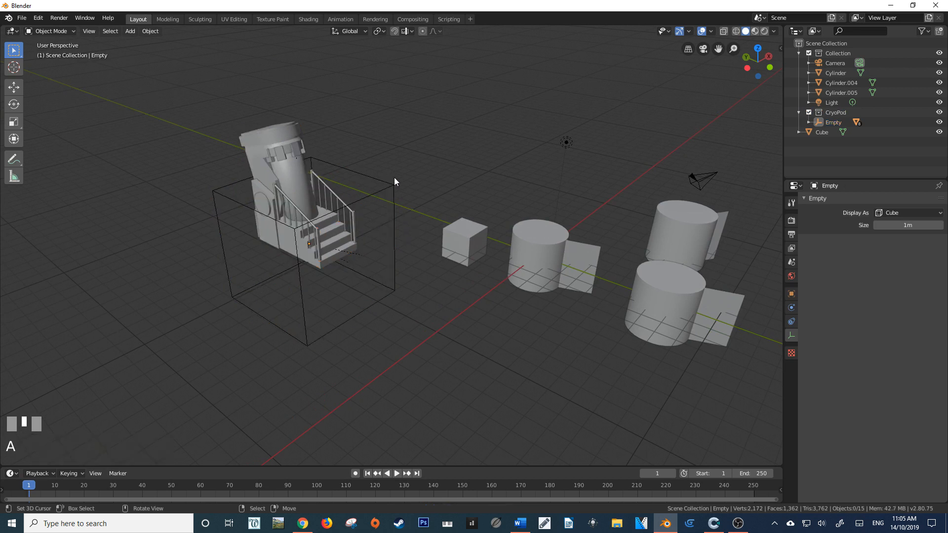
Add a CryoPod collection instance beside the original pod via the Shift+A add menu.
{"action": "key", "text": "shift+a"}
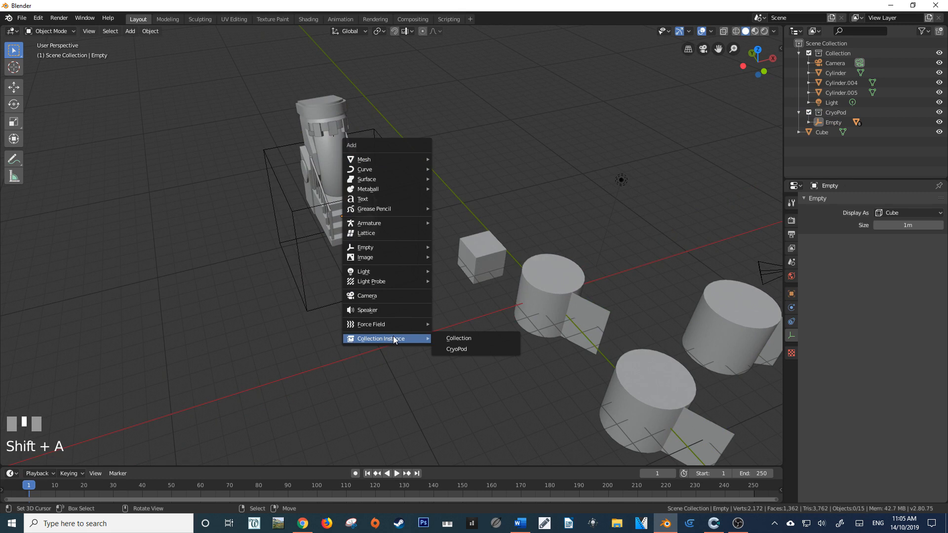
{"action": "mouse_move", "coordinate": [467, 350]}
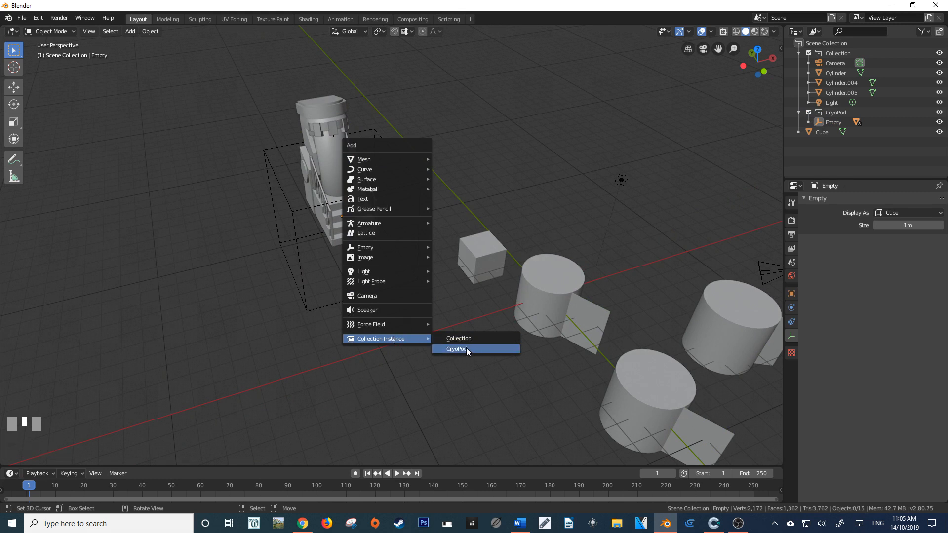
{"action": "mouse_move", "coordinate": [457, 349]}
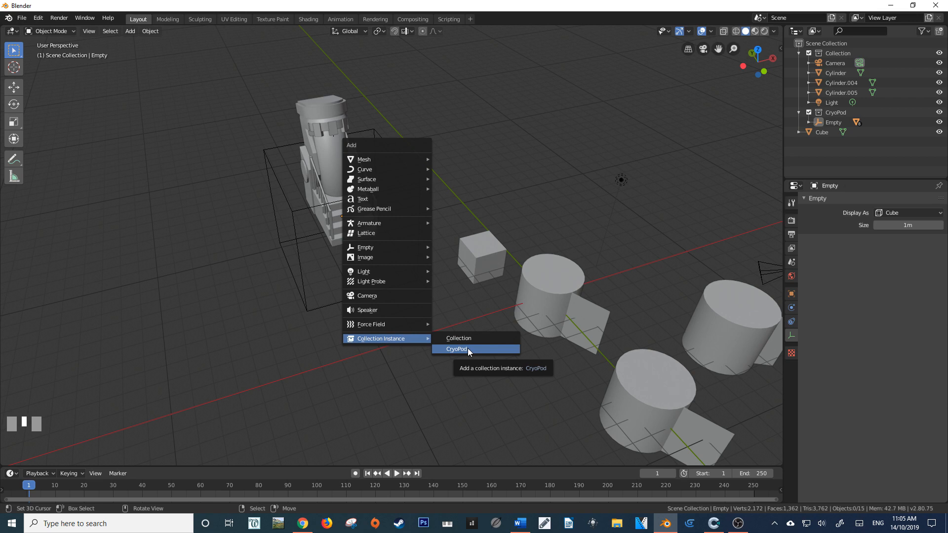
{"action": "left_click", "coordinate": [456, 349]}
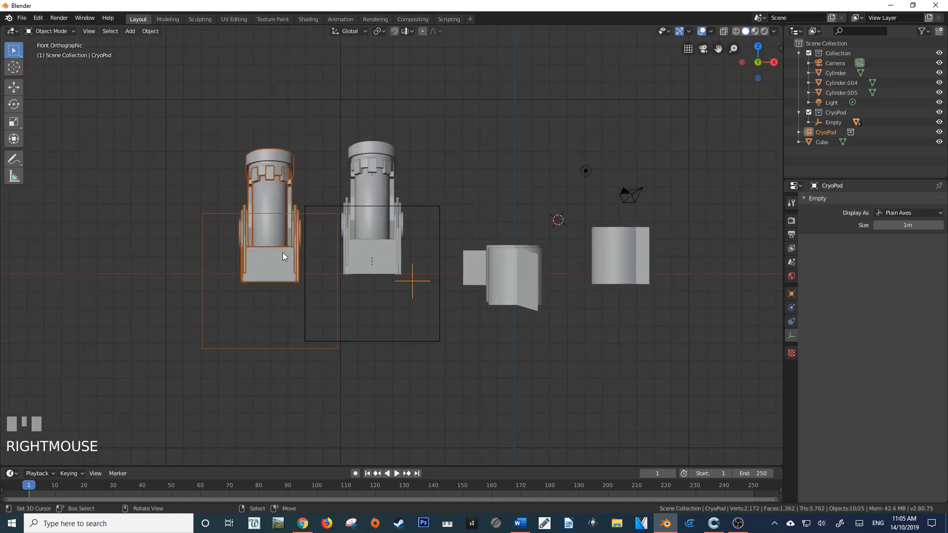
Move the CryoPod instance beside the pod and start editing the pod's inner Cylinder.003 mesh.
{"action": "key", "text": "Tab"}
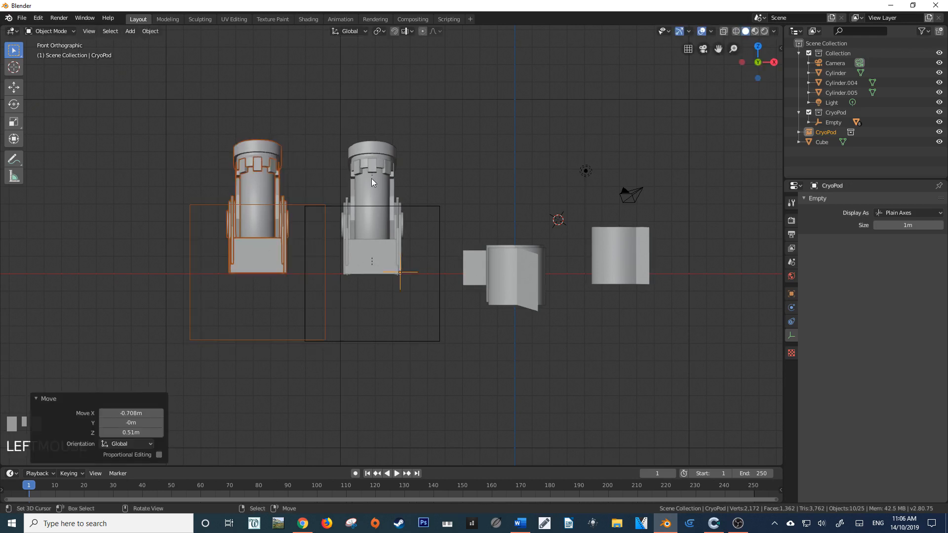
{"action": "scroll", "scroll_direction": "up", "scroll_amount": 3}
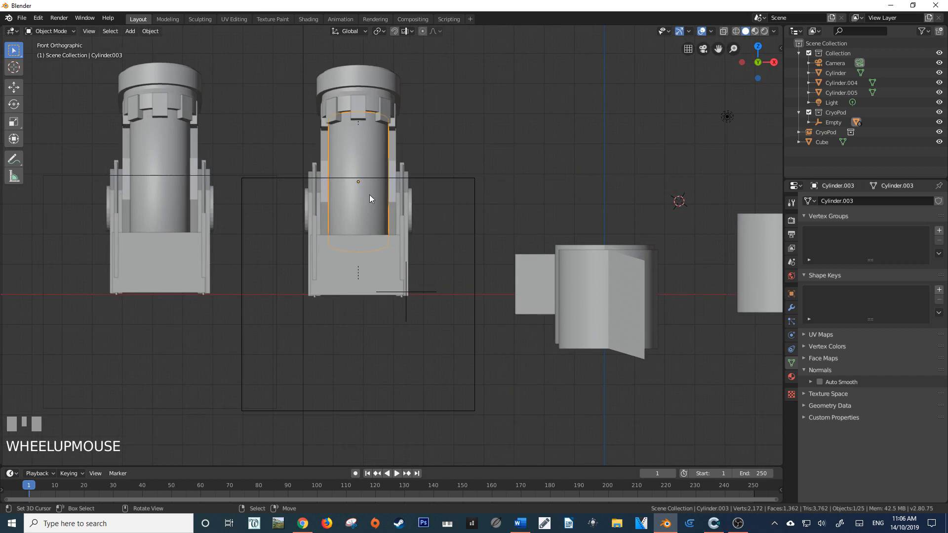
{"action": "key", "text": "Tab"}
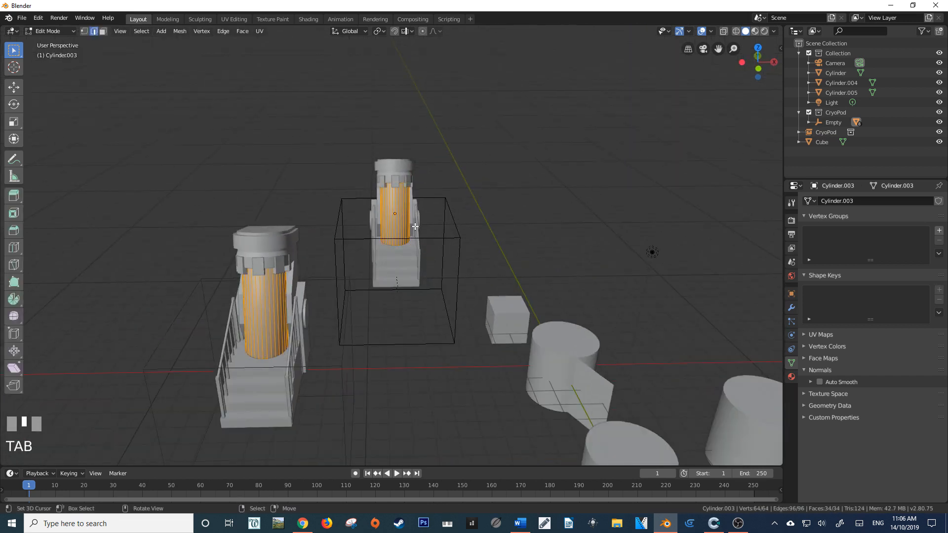
{"action": "mouse_move", "coordinate": [403, 208]}
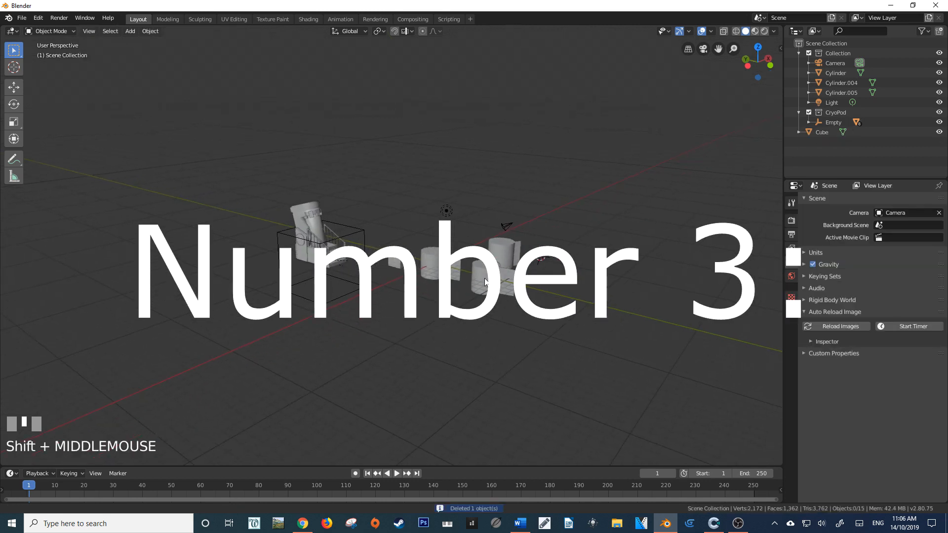
Zoom the viewport toward the remaining pod, cube and cylinders.
{"action": "scroll", "scroll_direction": "up", "scroll_amount": 3}
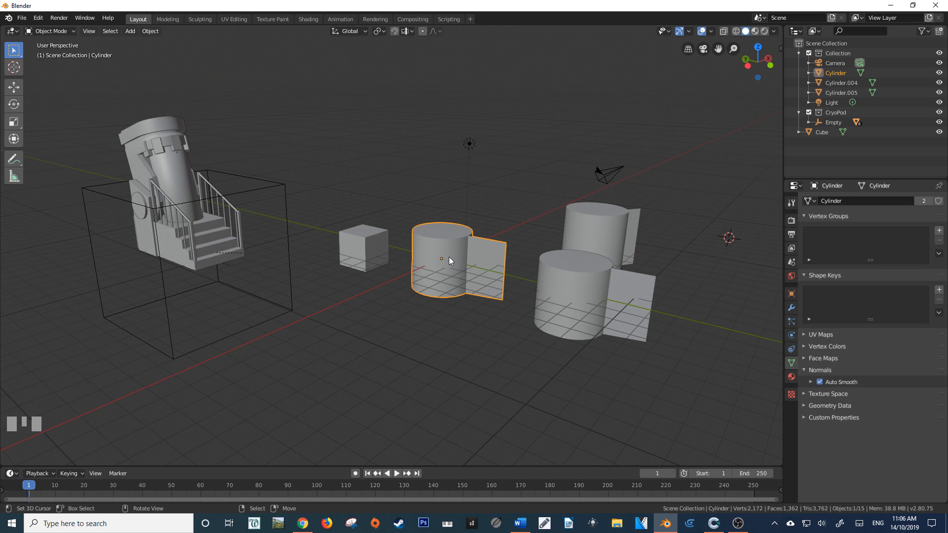
Delete the flap vertices from the shared Cylinder mesh in solid shading and select the top-cap ring.
{"action": "key", "text": "Tab"}
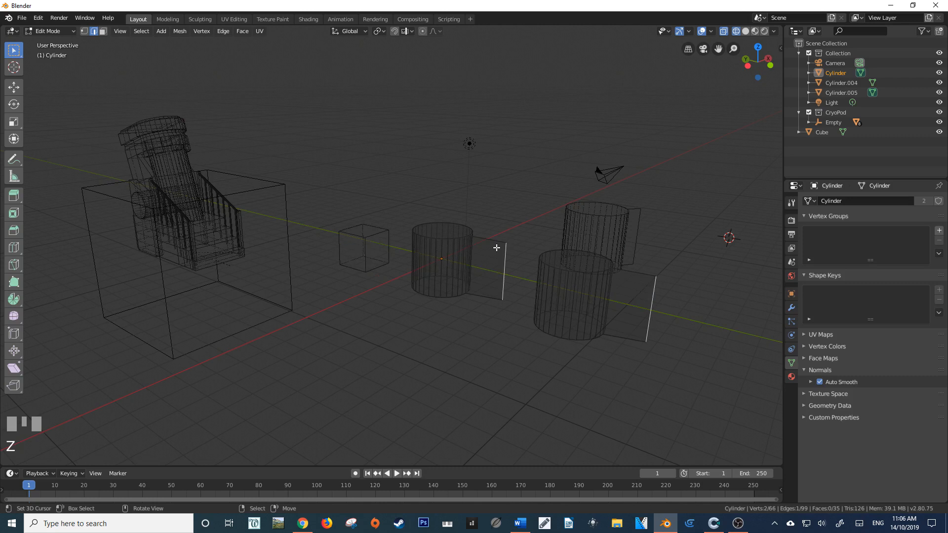
{"action": "left_click", "coordinate": [754, 31]}
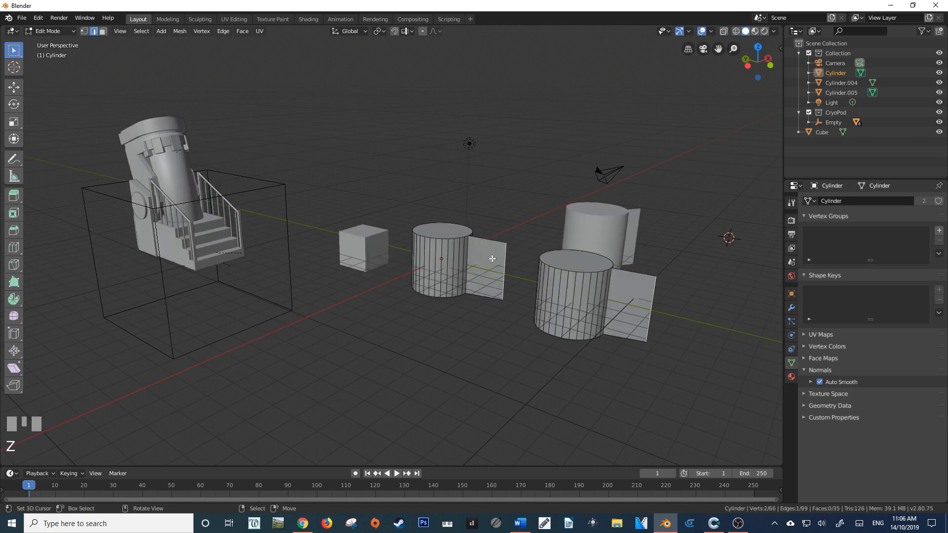
{"action": "key", "text": "x"}
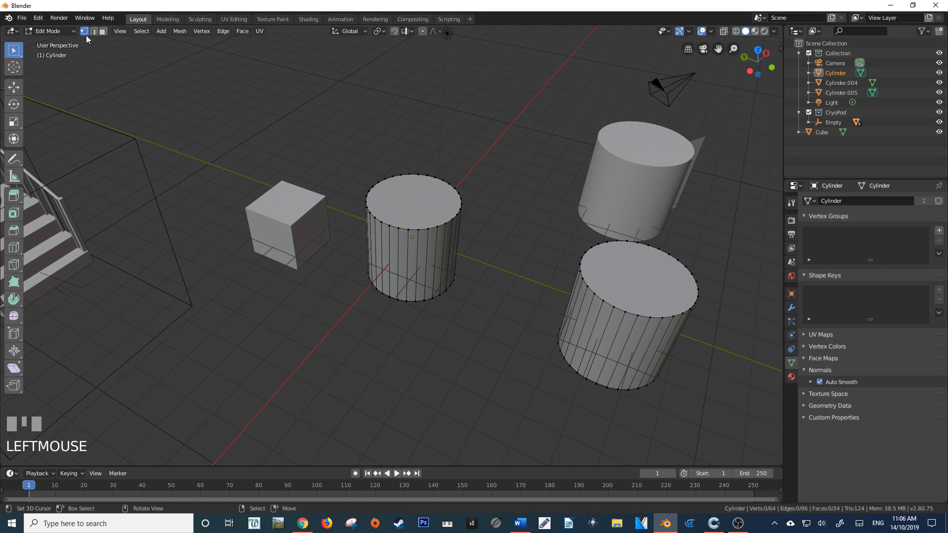
{"action": "mouse_move", "coordinate": [394, 228]}
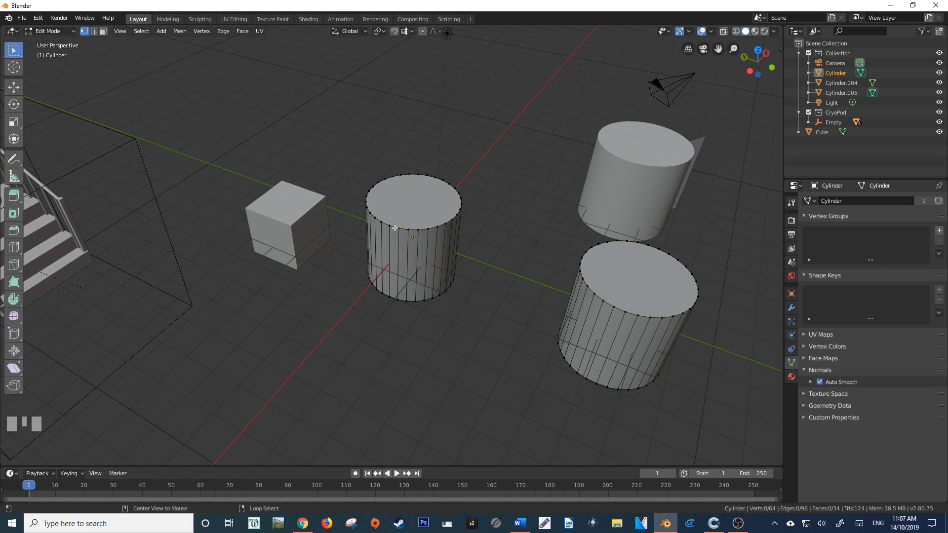
{"action": "right_click", "coordinate": [395, 228]}
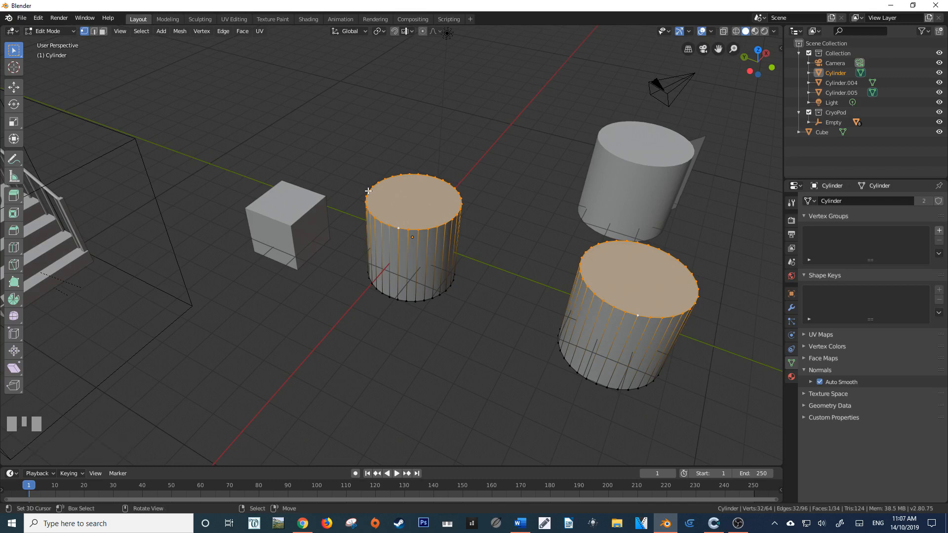
{"action": "mouse_move", "coordinate": [423, 171]}
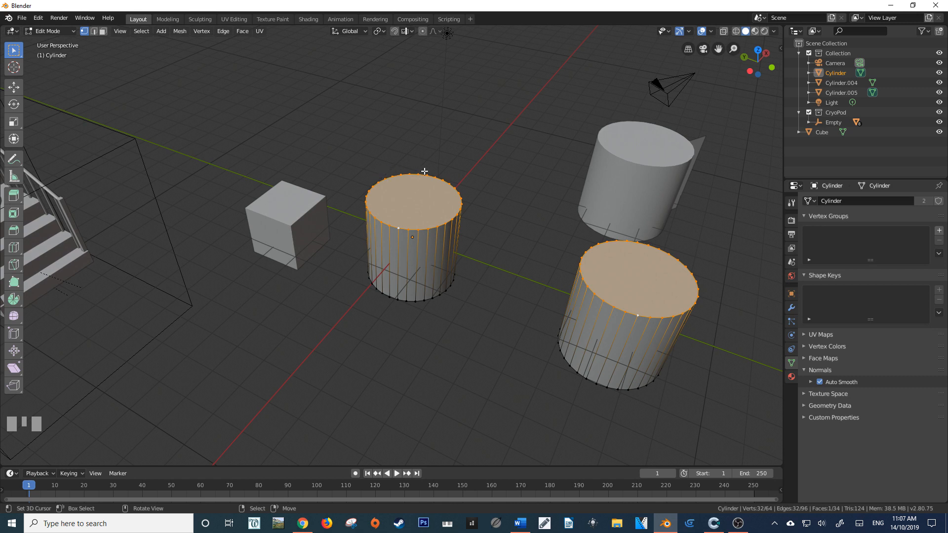
{"action": "mouse_move", "coordinate": [355, 204]}
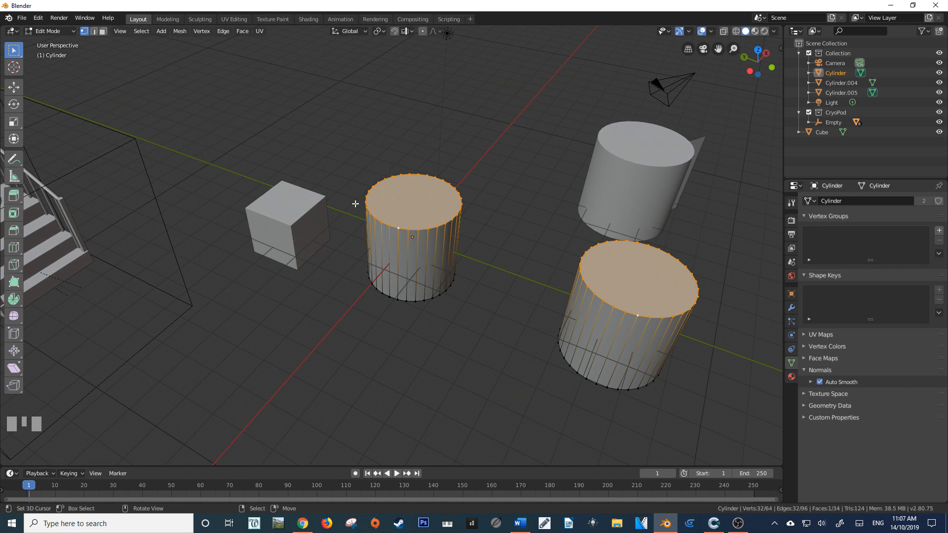
{"action": "mouse_move", "coordinate": [389, 211]}
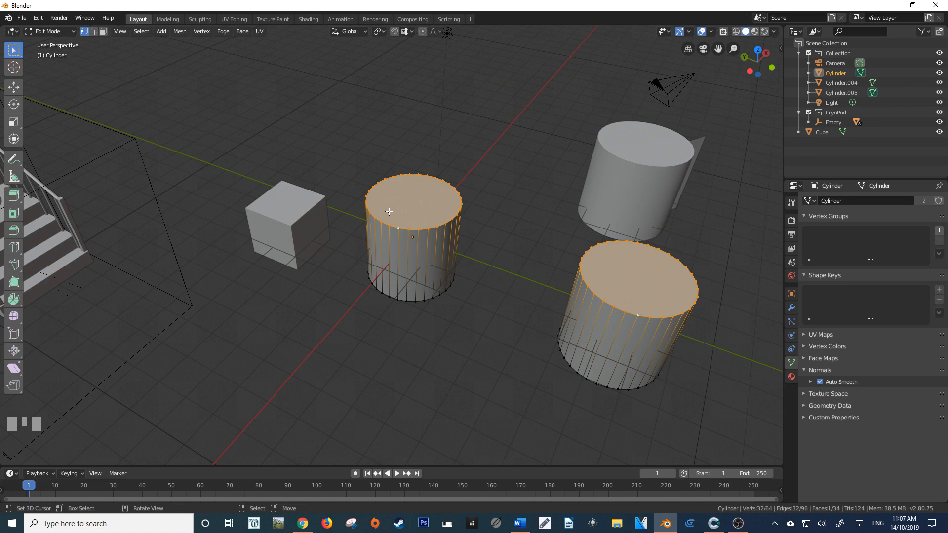
{"action": "mouse_move", "coordinate": [147, 39]}
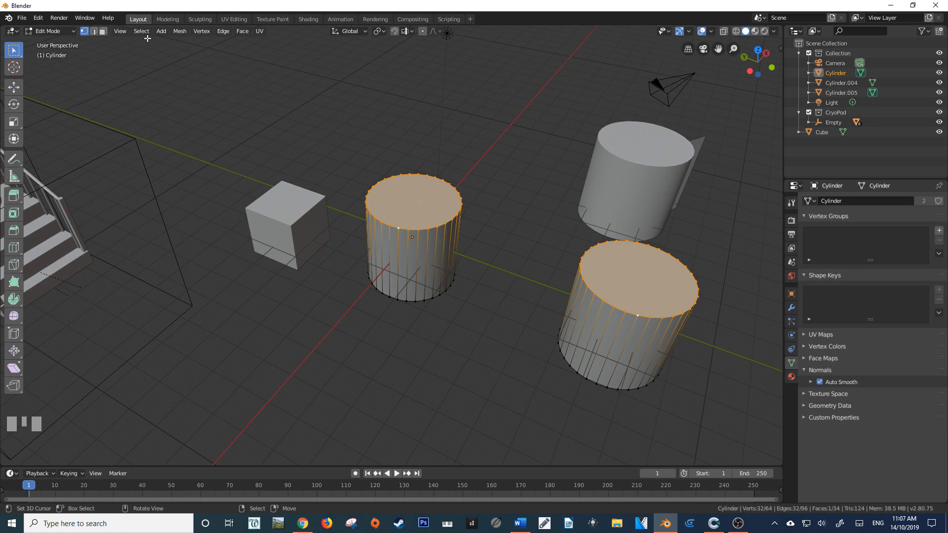
Checker Deselect the top ring (Nth 2, Skip 1, Offset 0) and return to Object Mode.
{"action": "left_click", "coordinate": [141, 30]}
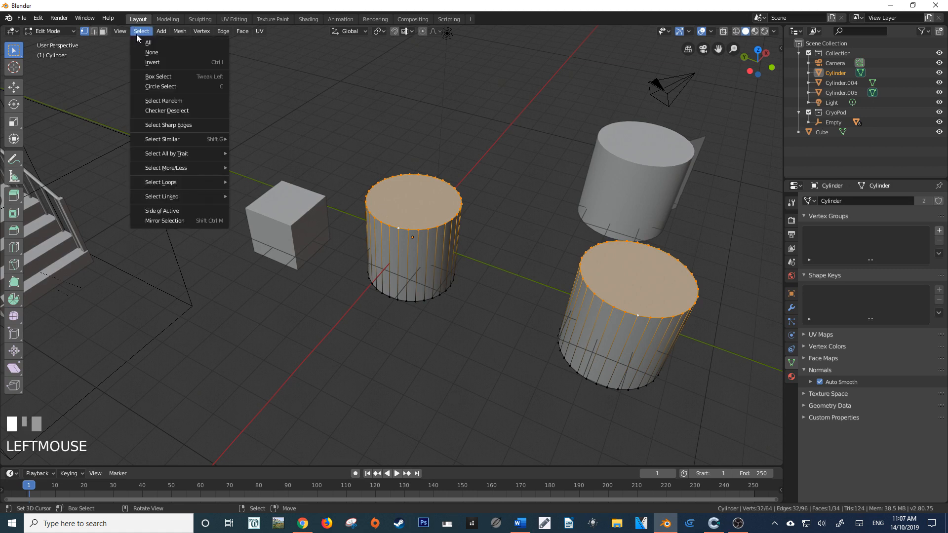
{"action": "mouse_move", "coordinate": [166, 109]}
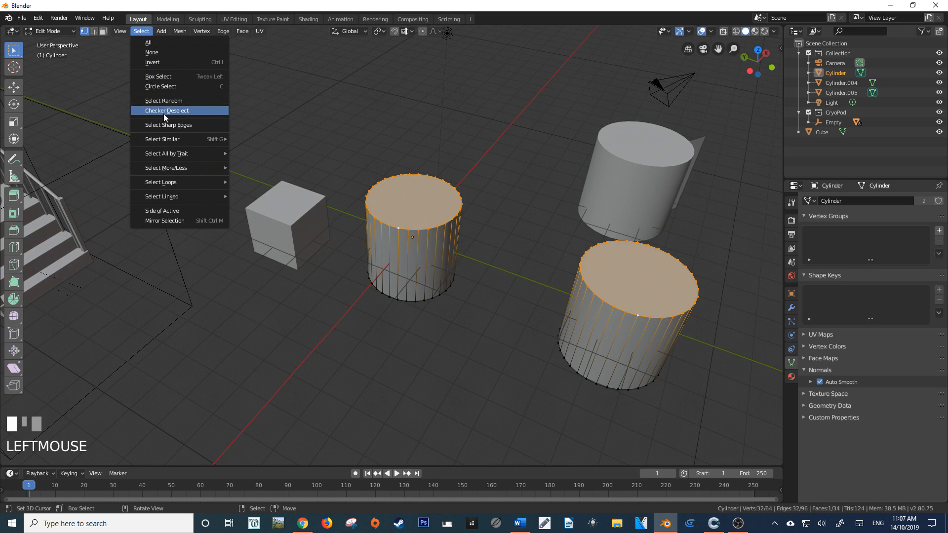
{"action": "left_click", "coordinate": [167, 109]}
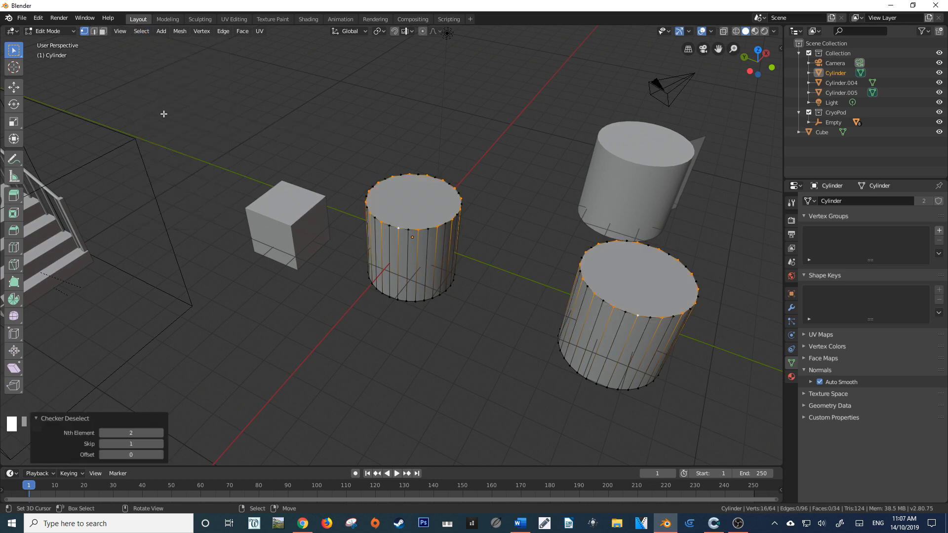
{"action": "mouse_move", "coordinate": [461, 180]}
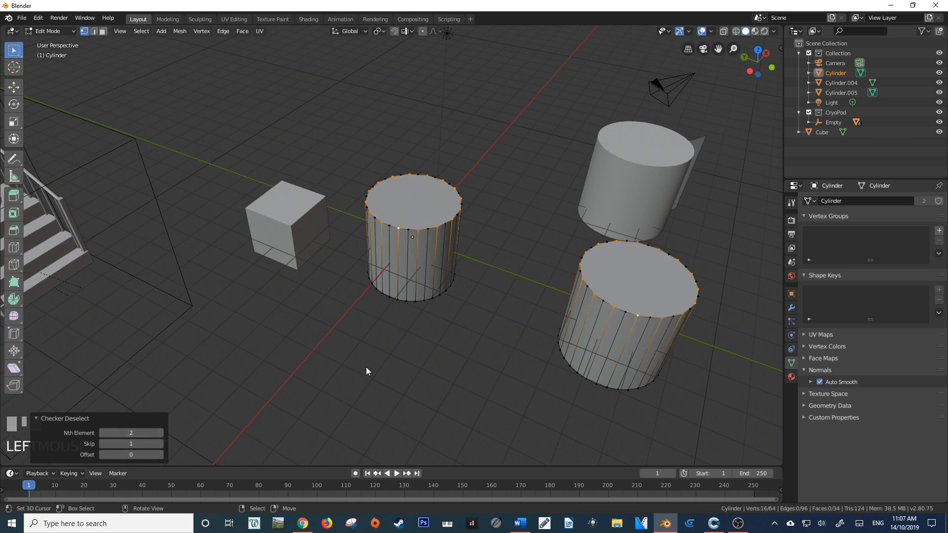
{"action": "mouse_move", "coordinate": [399, 245]}
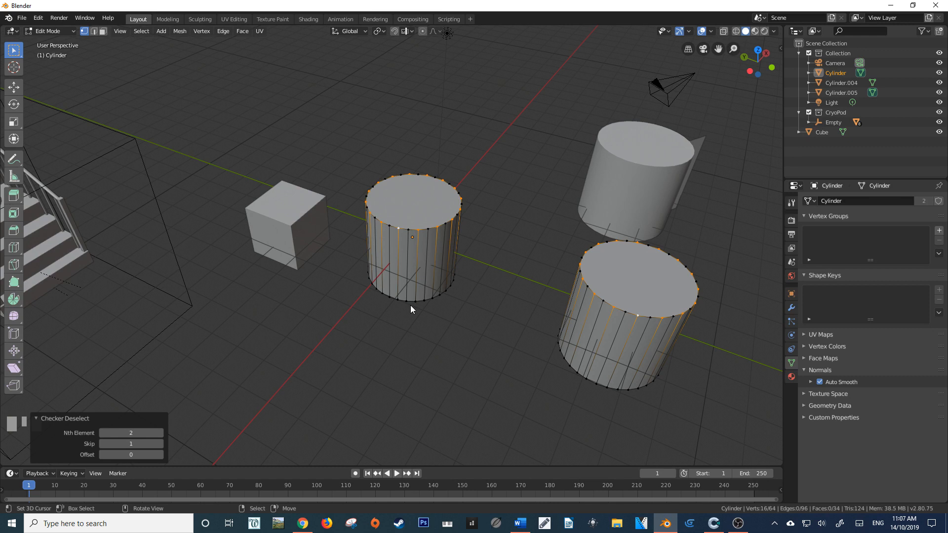
{"action": "key", "text": "Tab"}
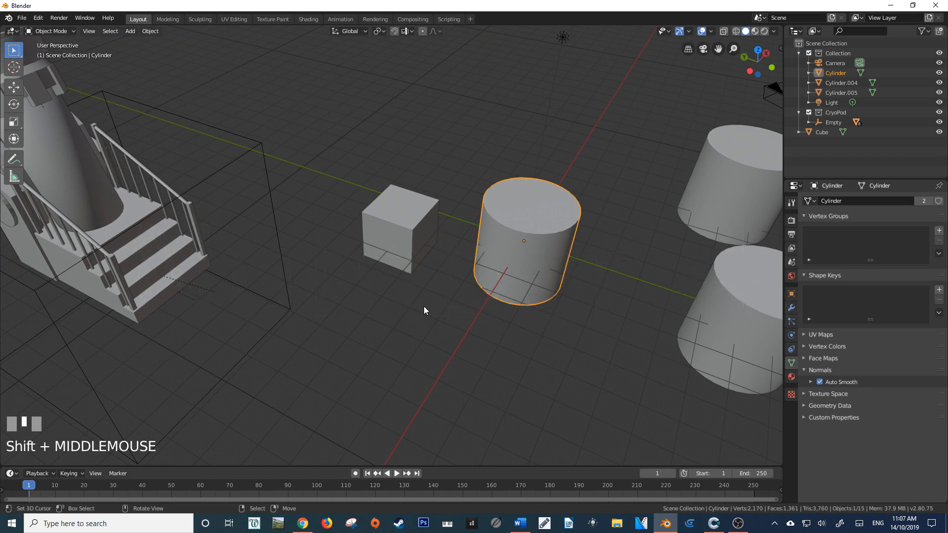
{"action": "mouse_move", "coordinate": [403, 260]}
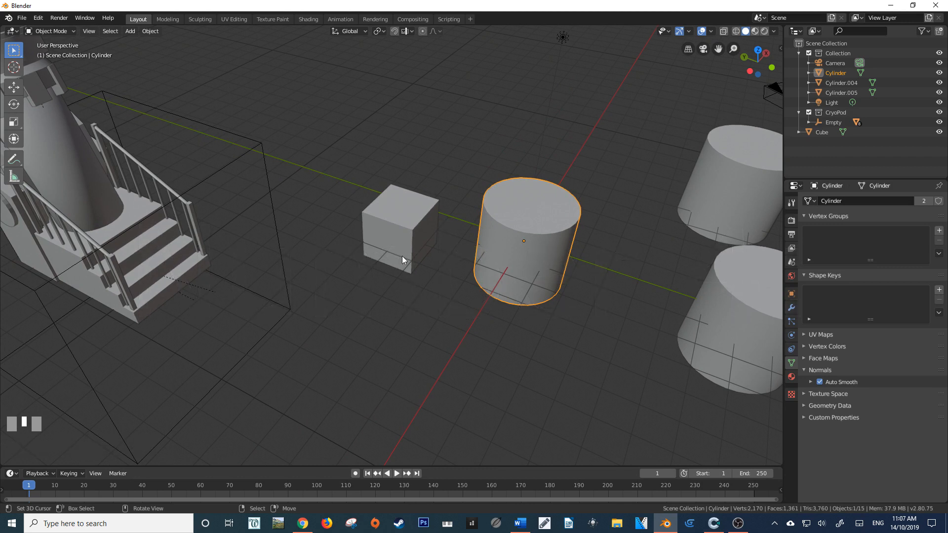
Edit the small cube's mesh with nothing selected and switch to edge select mode.
{"action": "right_click", "coordinate": [399, 227]}
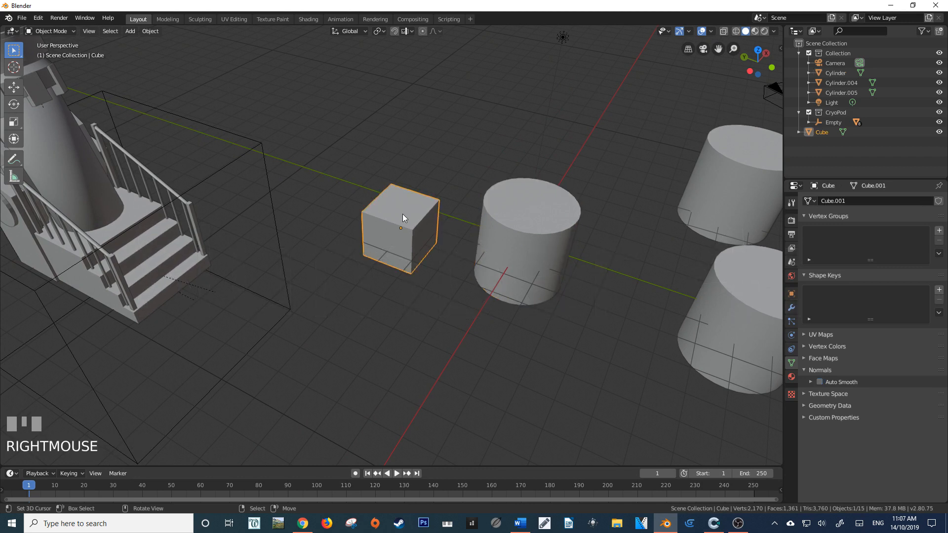
{"action": "key", "text": "Tab"}
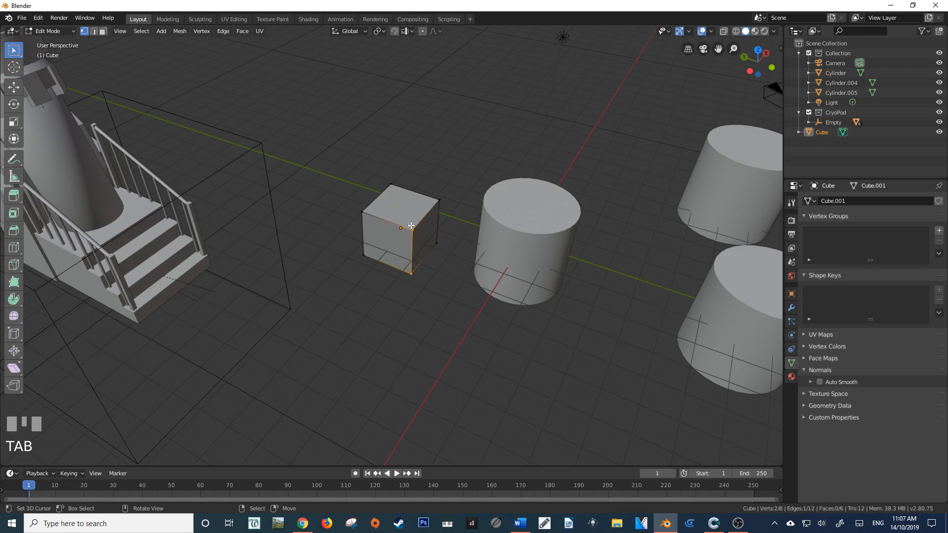
{"action": "key", "text": "a"}
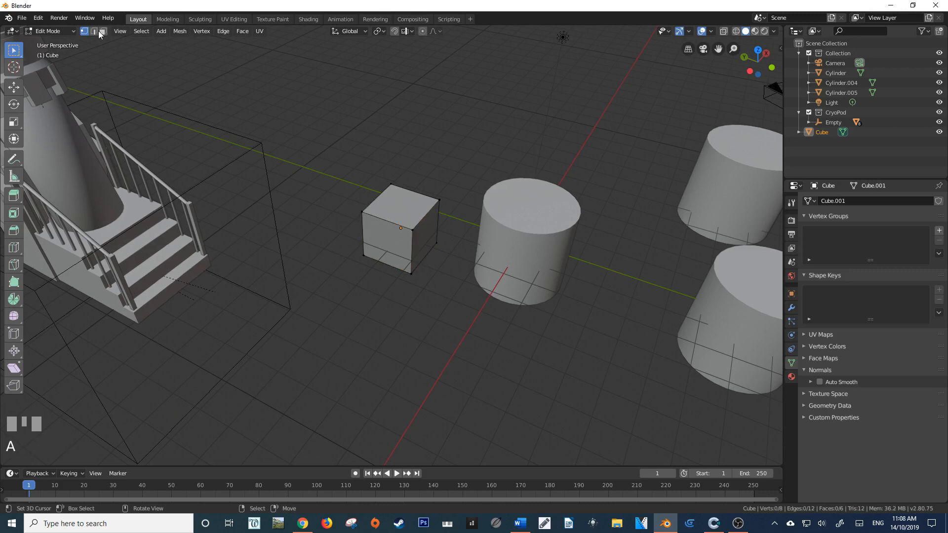
{"action": "left_click", "coordinate": [95, 31]}
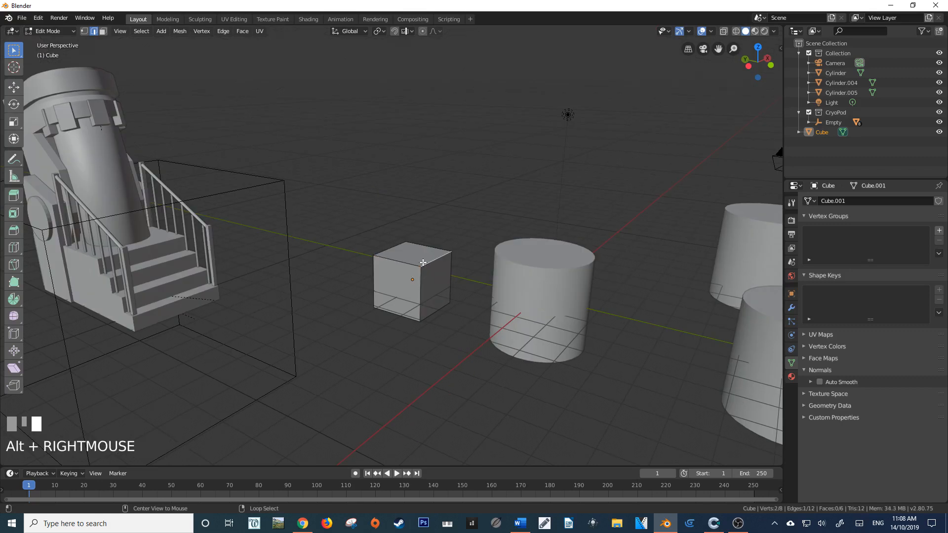
In face select mode, Alt-select face rings on the cube until all six faces are selected.
{"action": "left_click", "coordinate": [101, 30]}
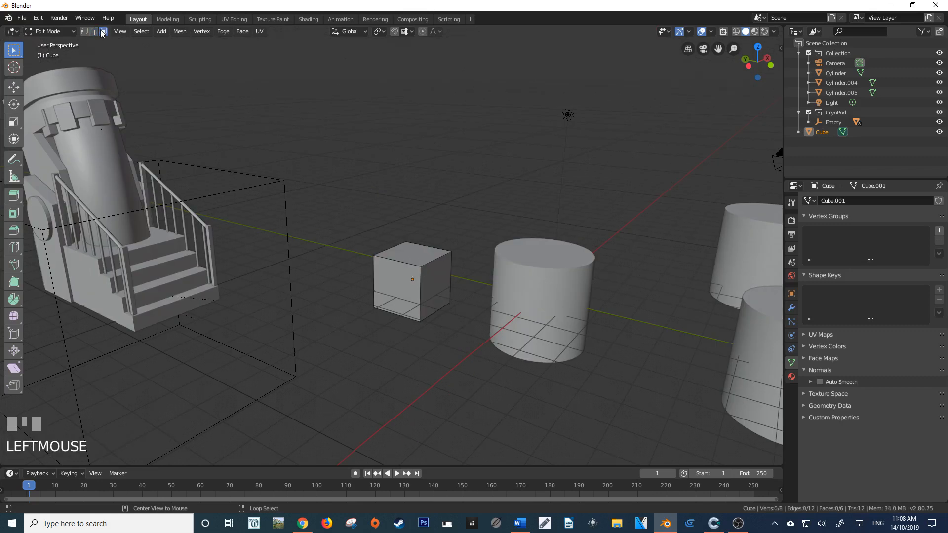
{"action": "right_click", "coordinate": [412, 279]}
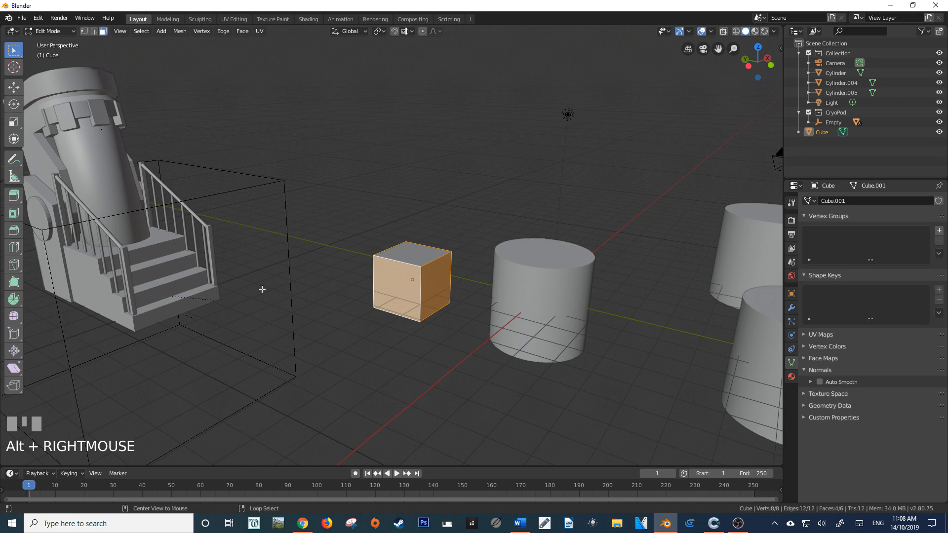
{"action": "mouse_move", "coordinate": [411, 261]}
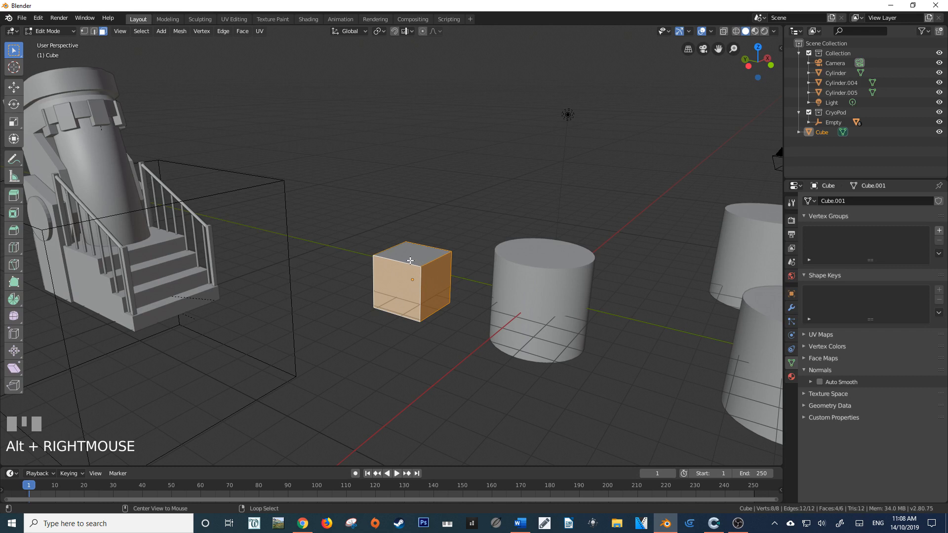
{"action": "left_click", "coordinate": [409, 293]}
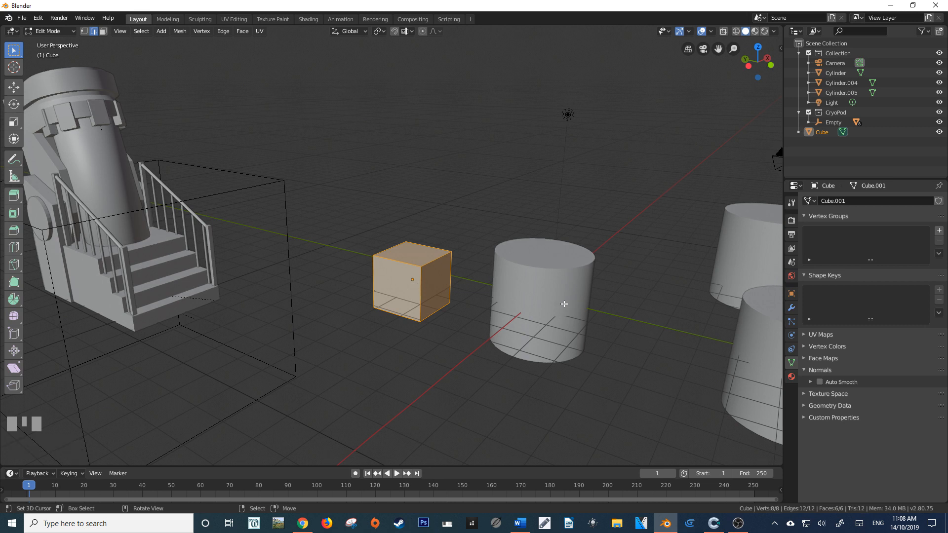
{"action": "mouse_move", "coordinate": [419, 288]}
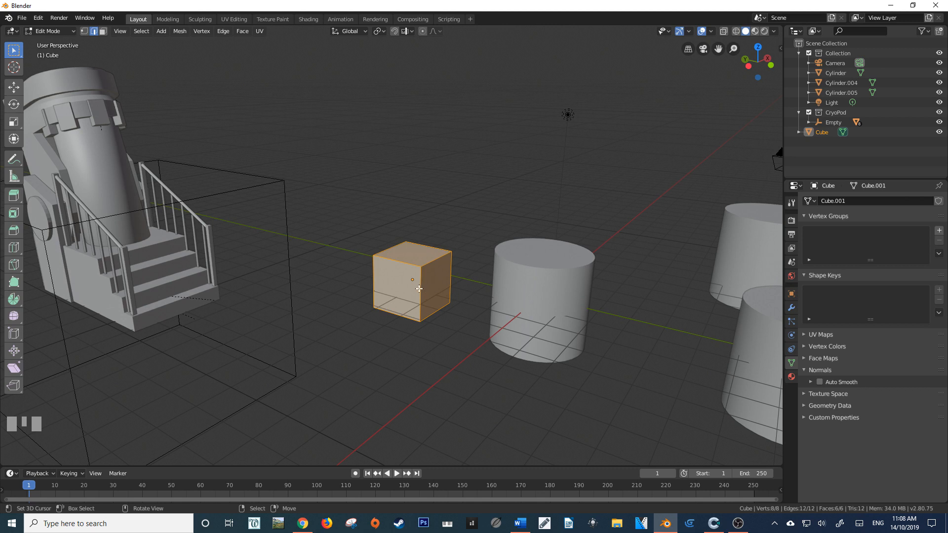
{"action": "right_click", "coordinate": [420, 289]}
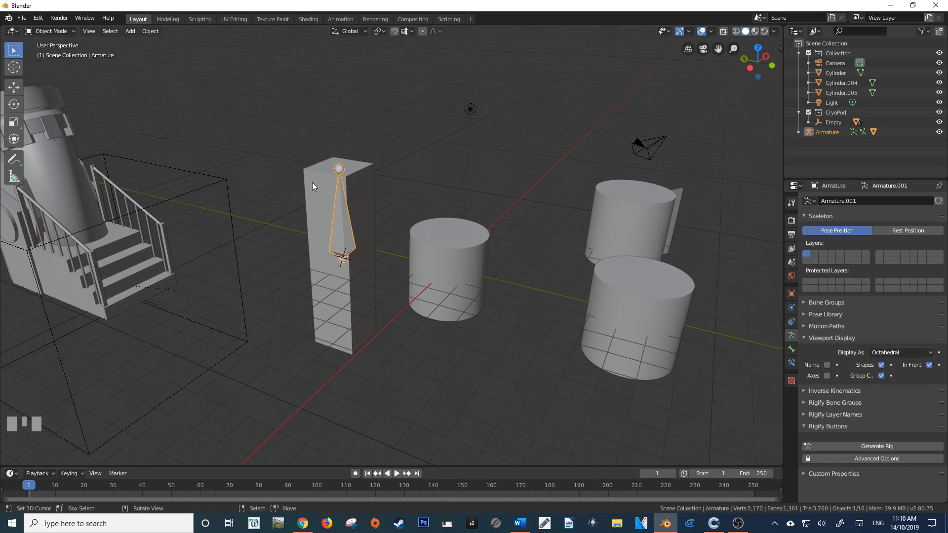
Switch the armature to Pose Mode, trial-rotate its bone with R, then cancel the rotation.
{"action": "left_click", "coordinate": [51, 30]}
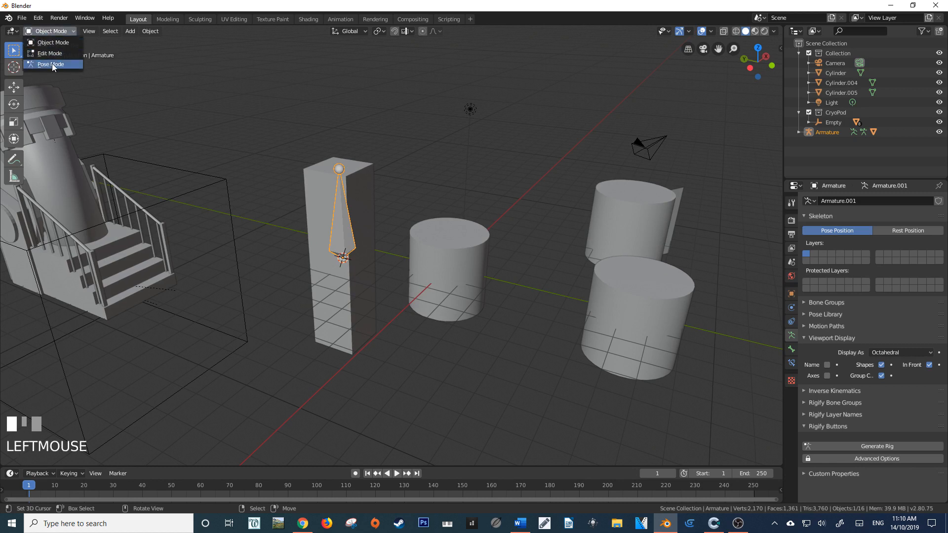
{"action": "left_click", "coordinate": [50, 65]}
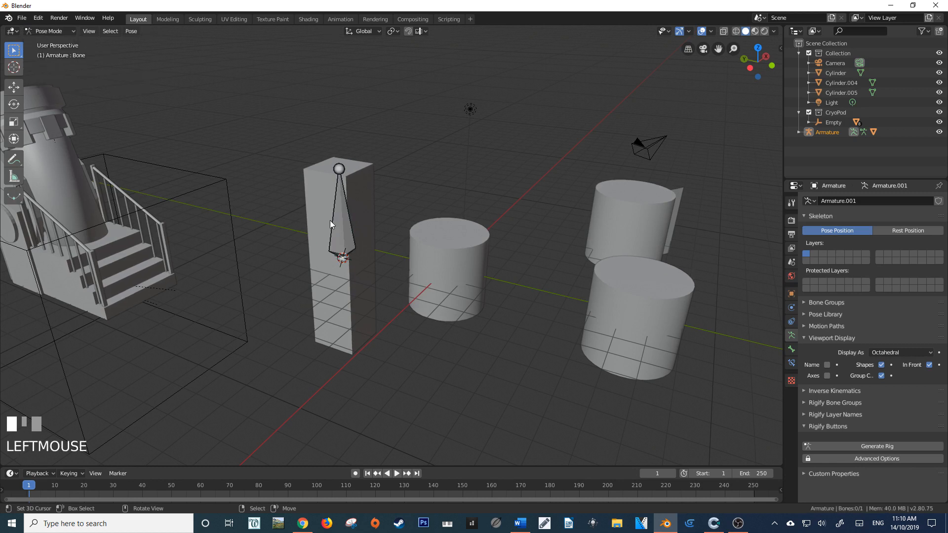
{"action": "key", "text": "r"}
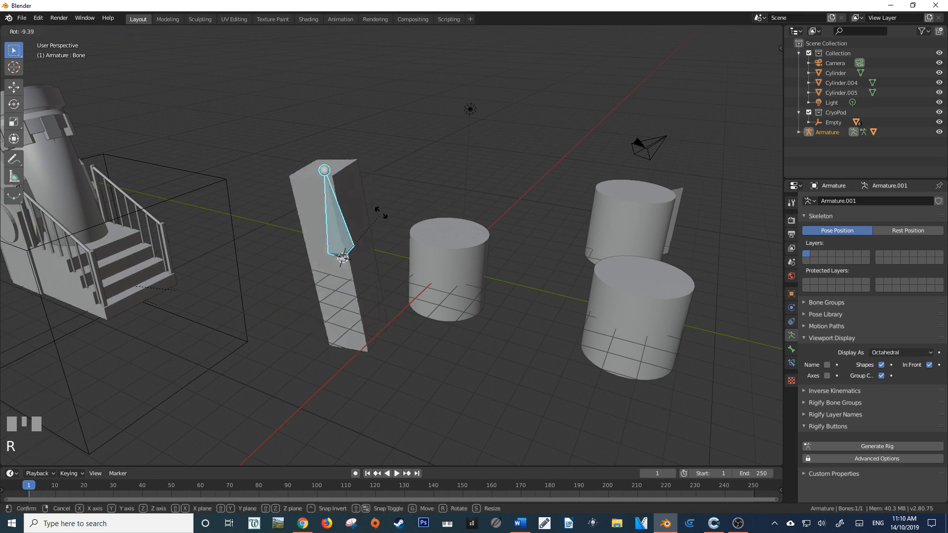
{"action": "right_click", "coordinate": [368, 208]}
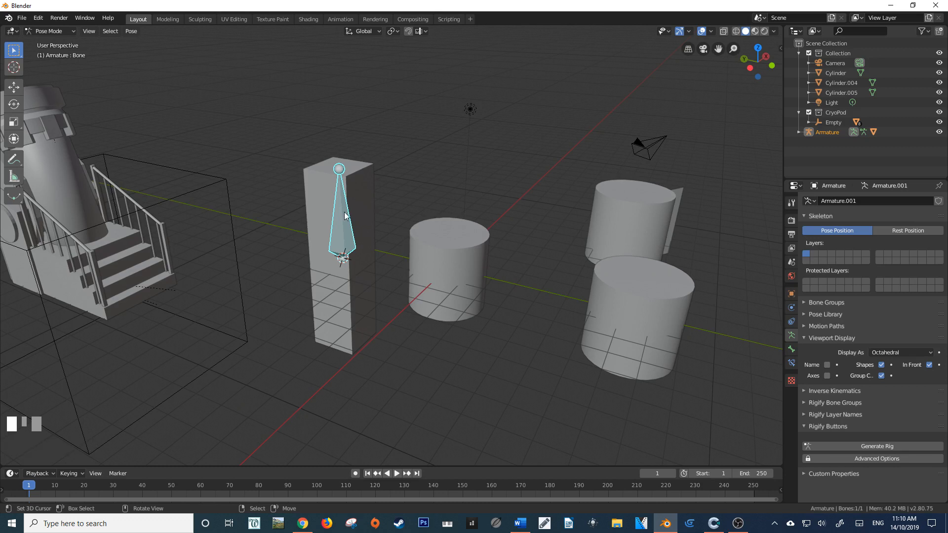
{"action": "mouse_move", "coordinate": [204, 119]}
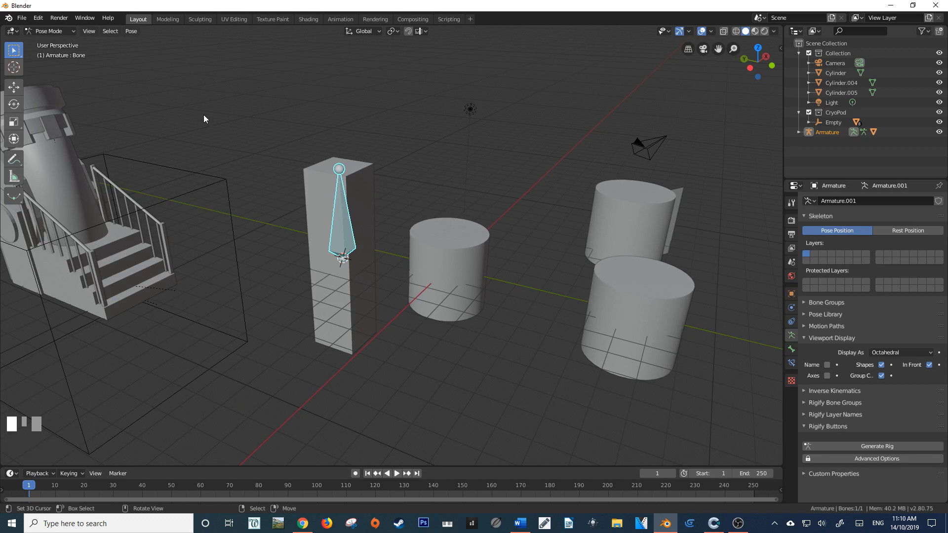
Open the Edit menu to reach the Lock Object Modes toggle.
{"action": "left_click", "coordinate": [37, 18]}
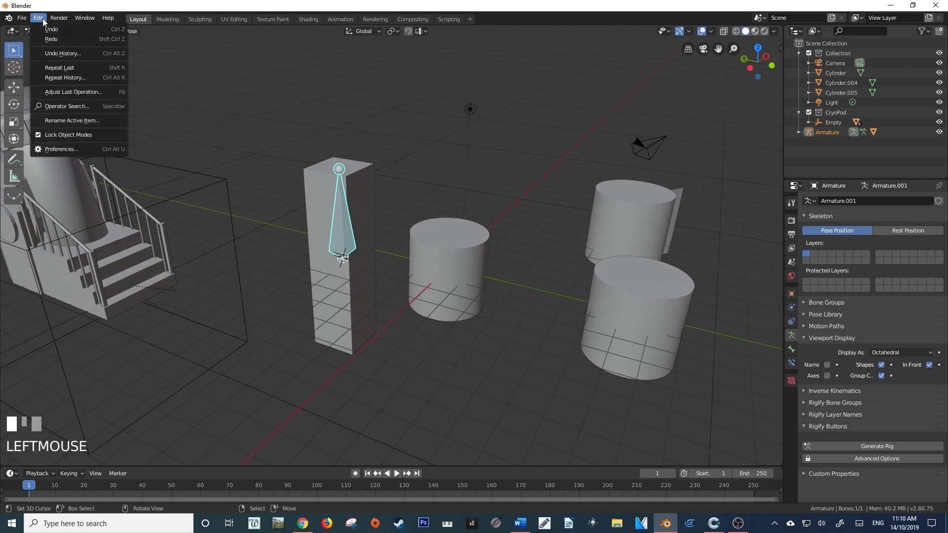
{"action": "mouse_move", "coordinate": [71, 120]}
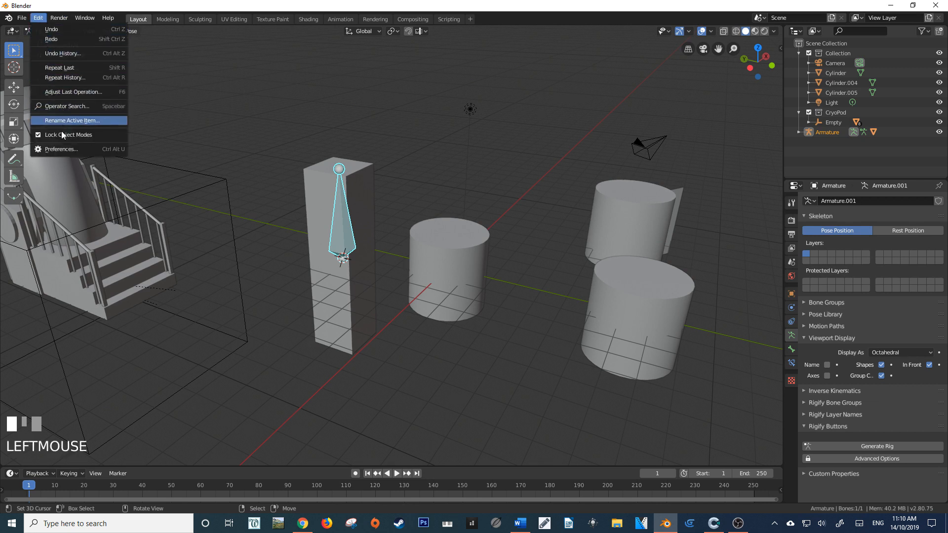
{"action": "mouse_move", "coordinate": [68, 135]}
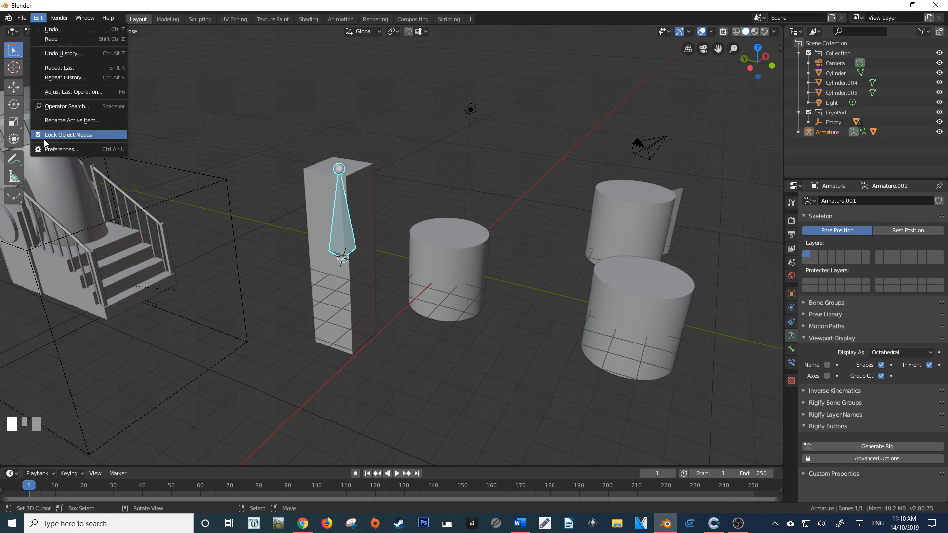
{"action": "mouse_move", "coordinate": [87, 136]}
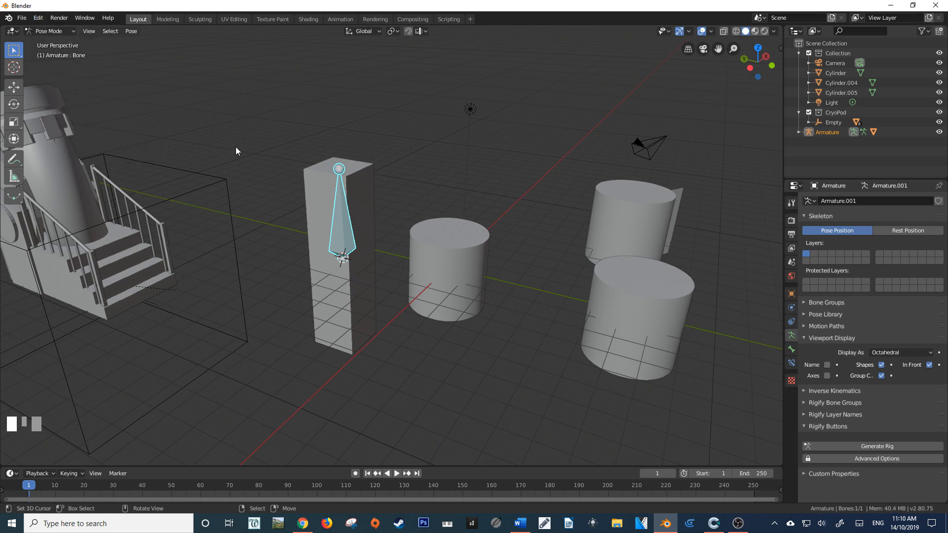
{"action": "mouse_move", "coordinate": [362, 174]}
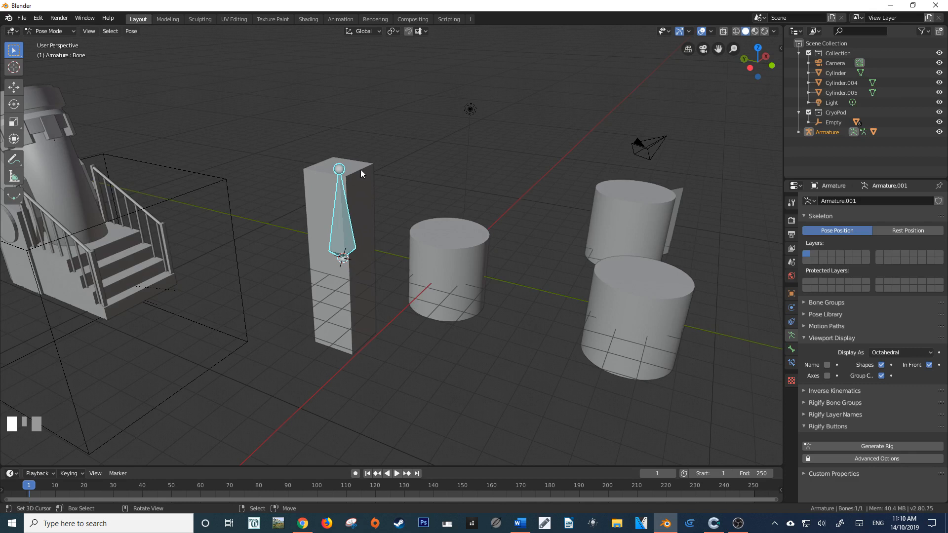
{"action": "mouse_move", "coordinate": [338, 167]}
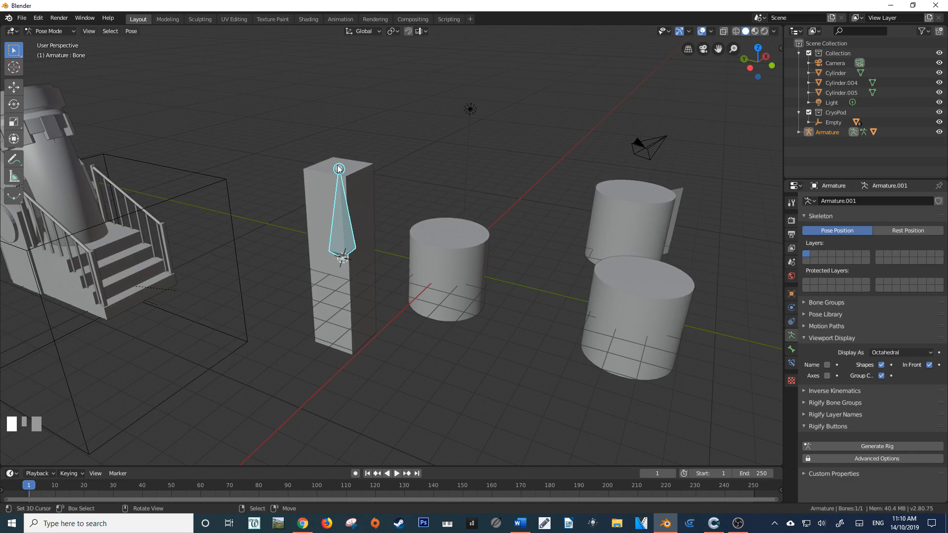
{"action": "right_click", "coordinate": [368, 205]}
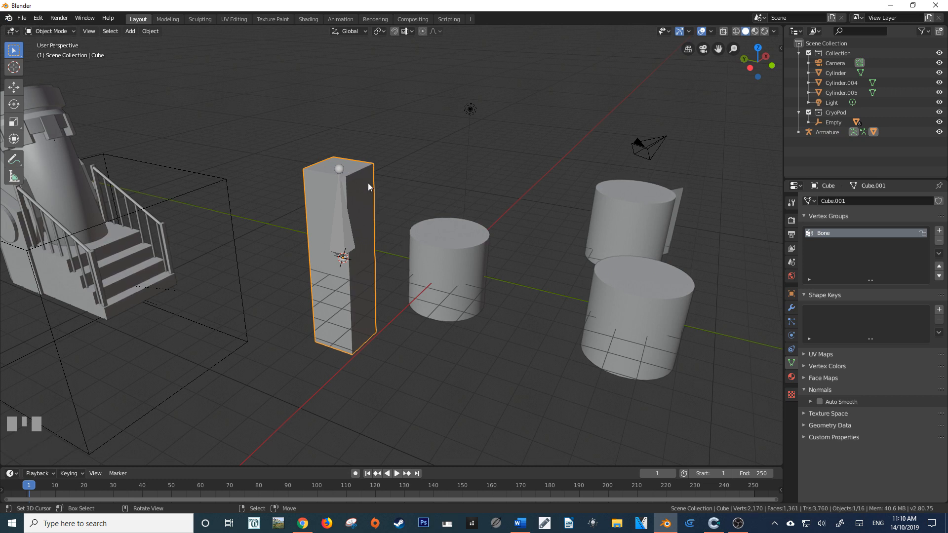
{"action": "mouse_move", "coordinate": [361, 127]}
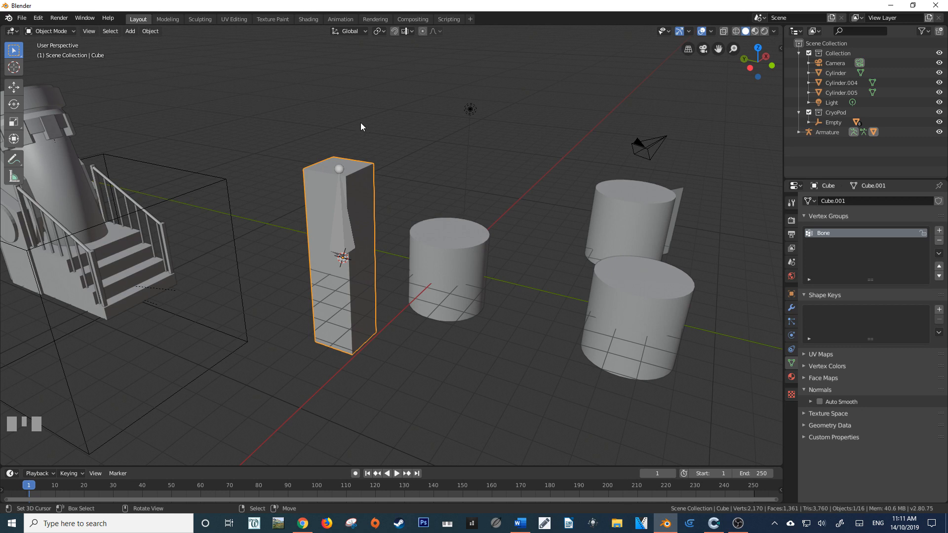
{"action": "right_click", "coordinate": [339, 217]}
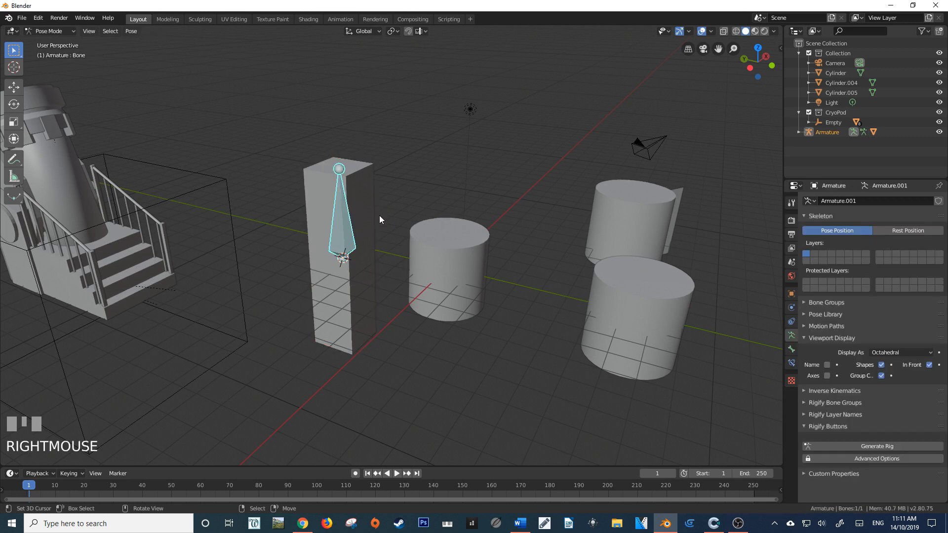
{"action": "mouse_move", "coordinate": [339, 194]}
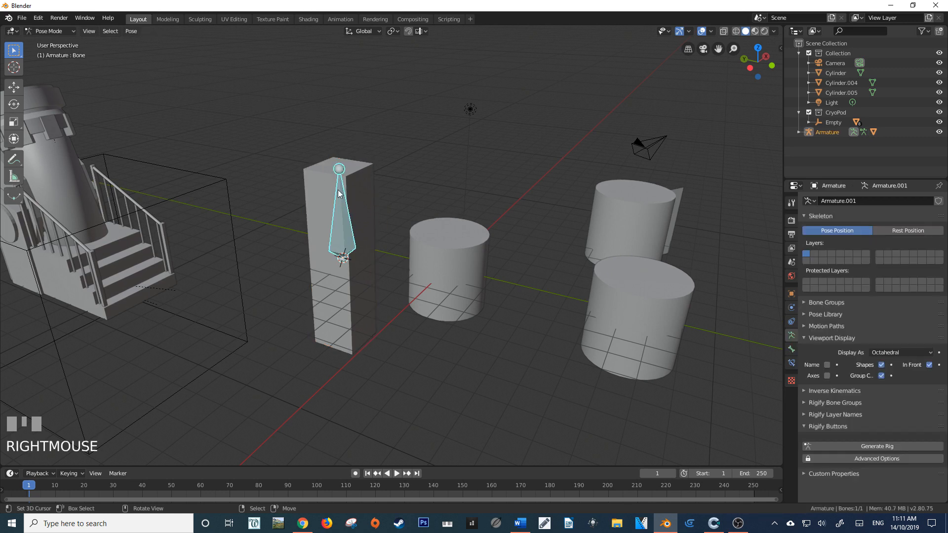